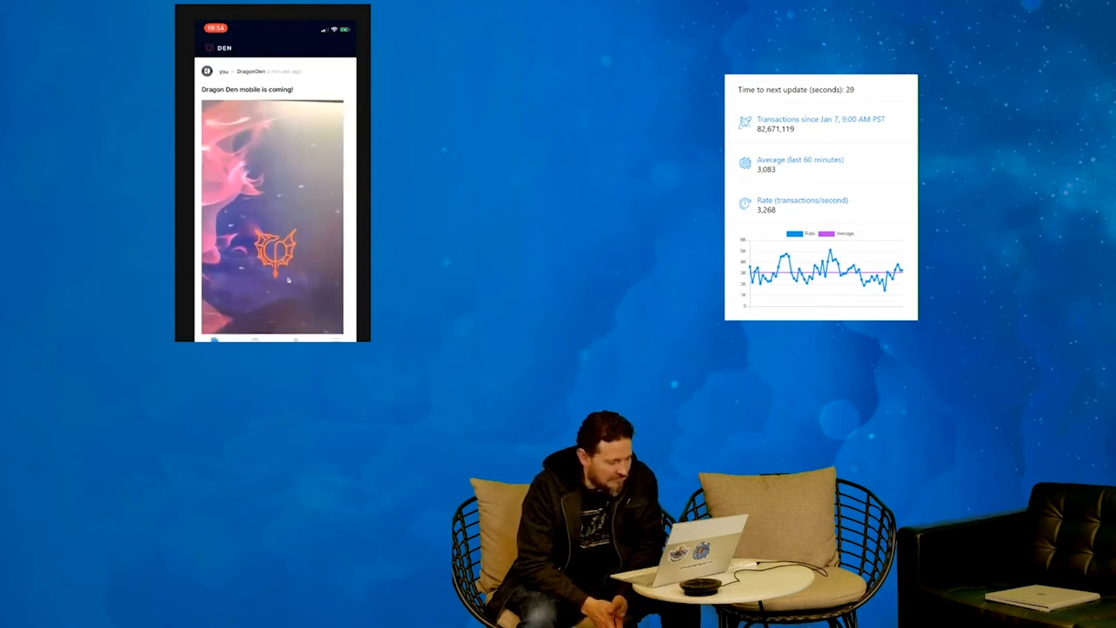
- Cast a 2 NRG vote on the test post with the shell image, then head toward the Lairs list
scroll("down", 3)
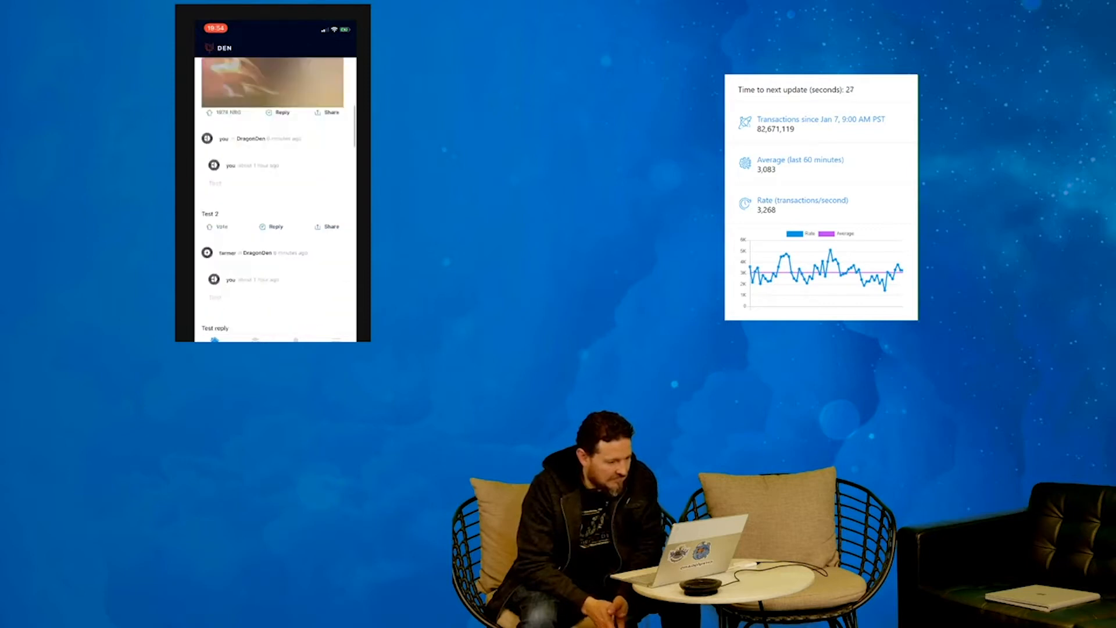
scroll("down", 3)
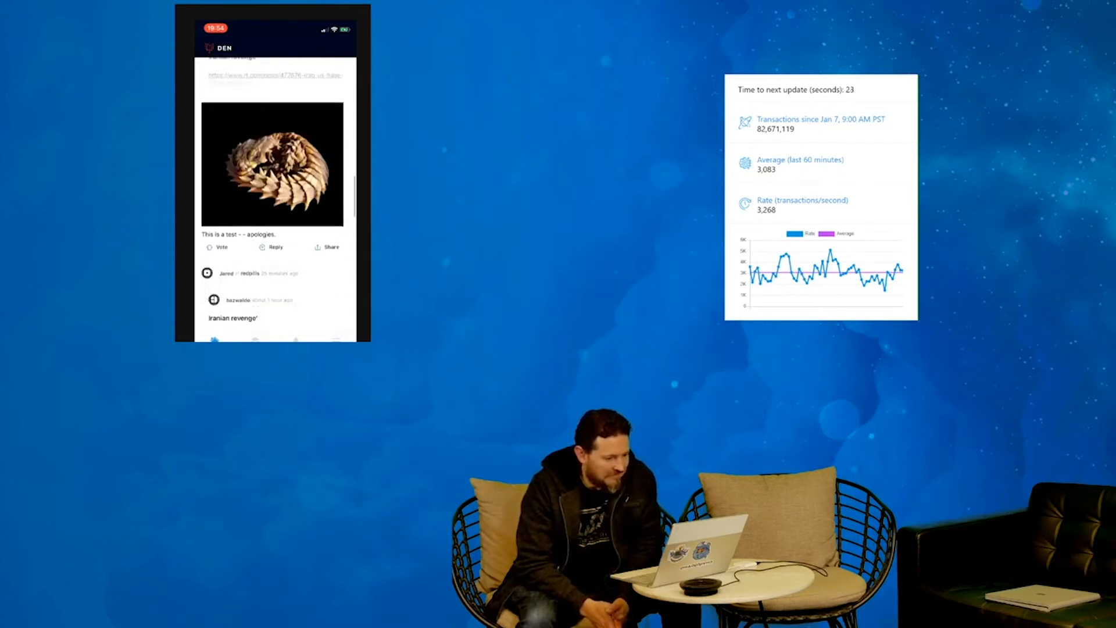
scroll("down", 3)
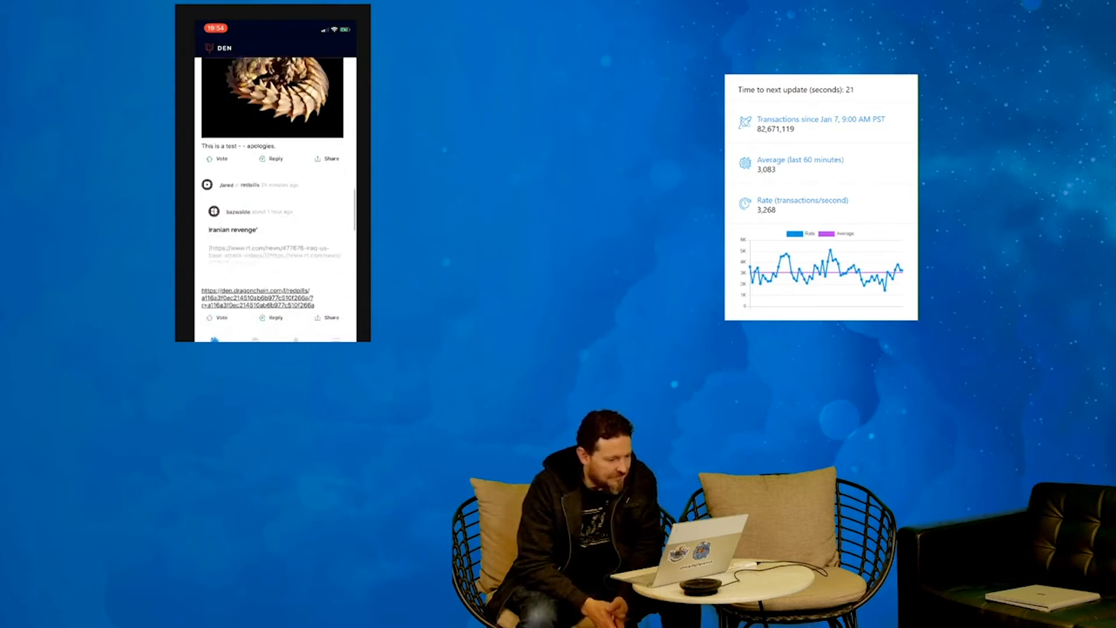
left_click(221, 159)
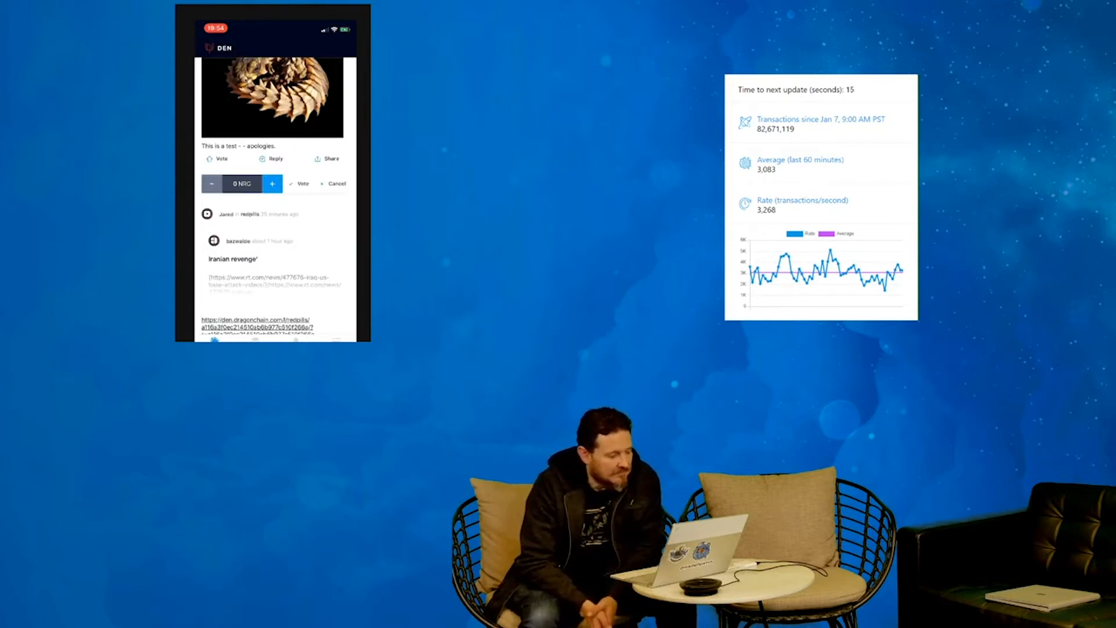
left_click(272, 184)
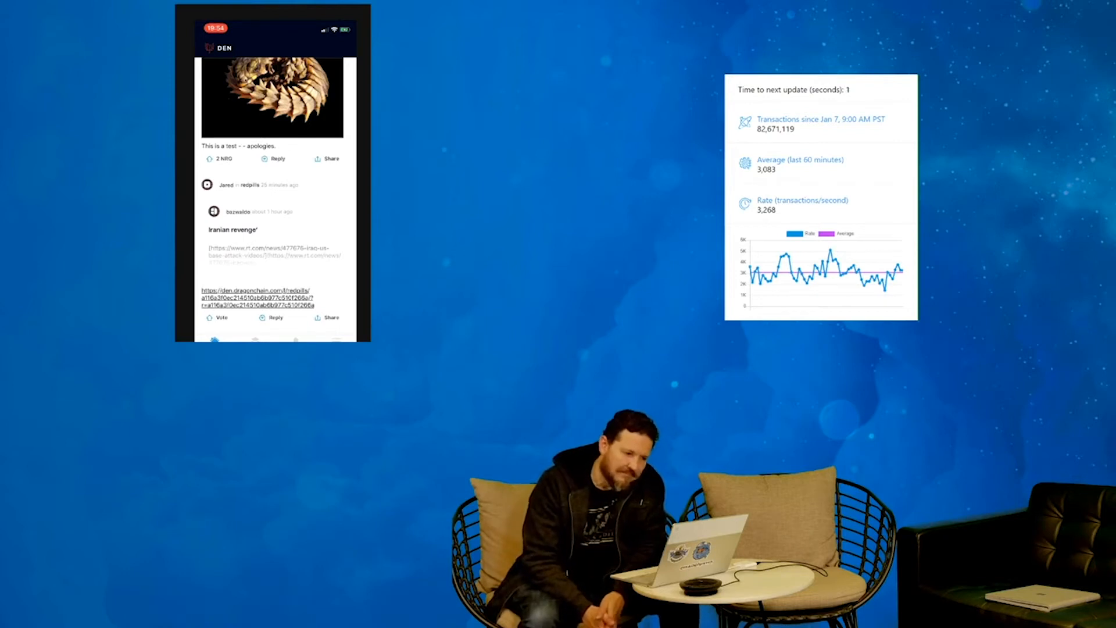
scroll("down", 3)
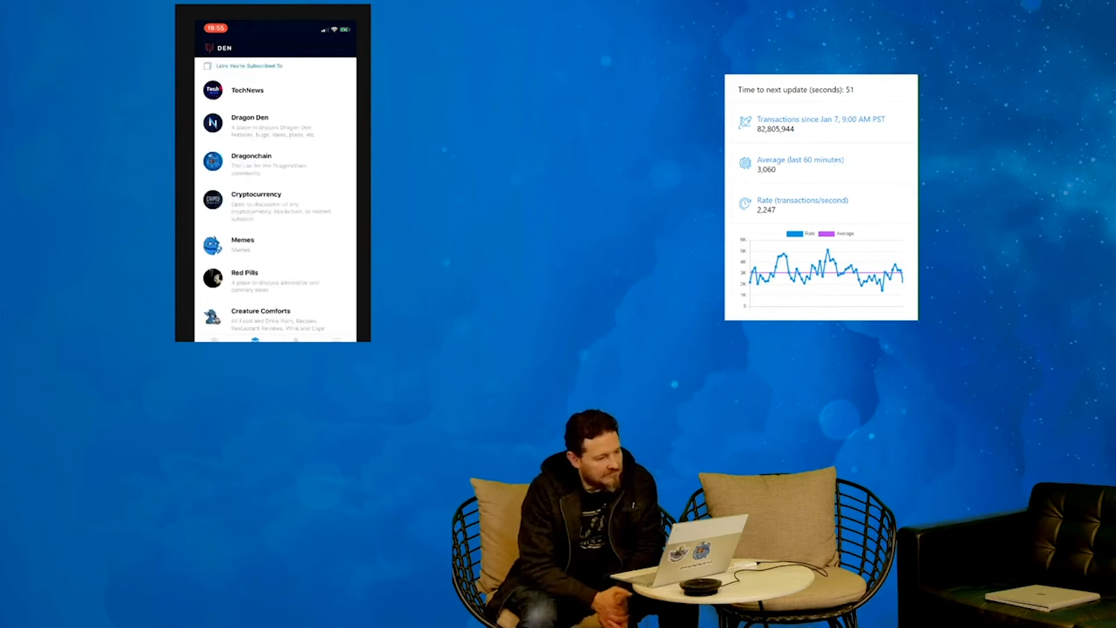
- Subscribe to the 24 Hour Performance Demonstration AMA lair from the lair list
scroll("down", 3)
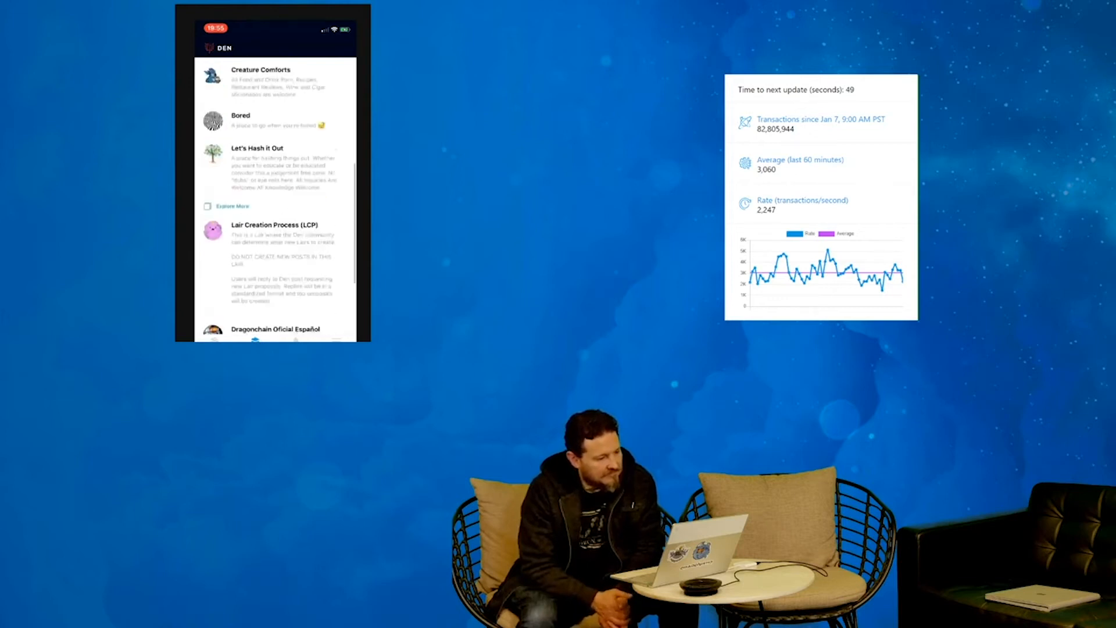
scroll("down", 3)
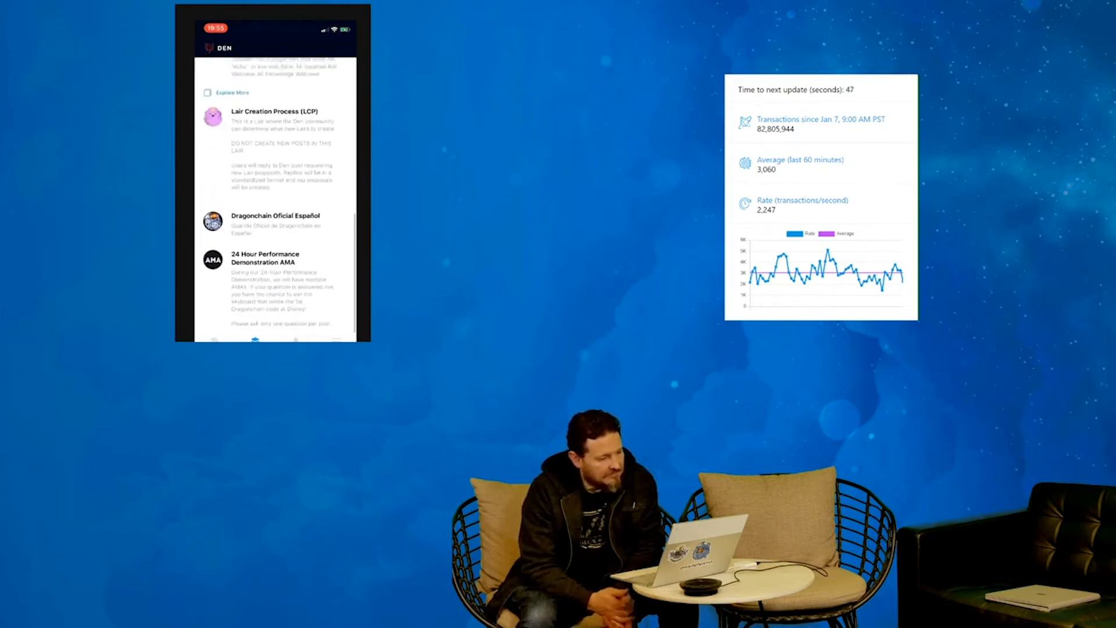
left_click(264, 257)
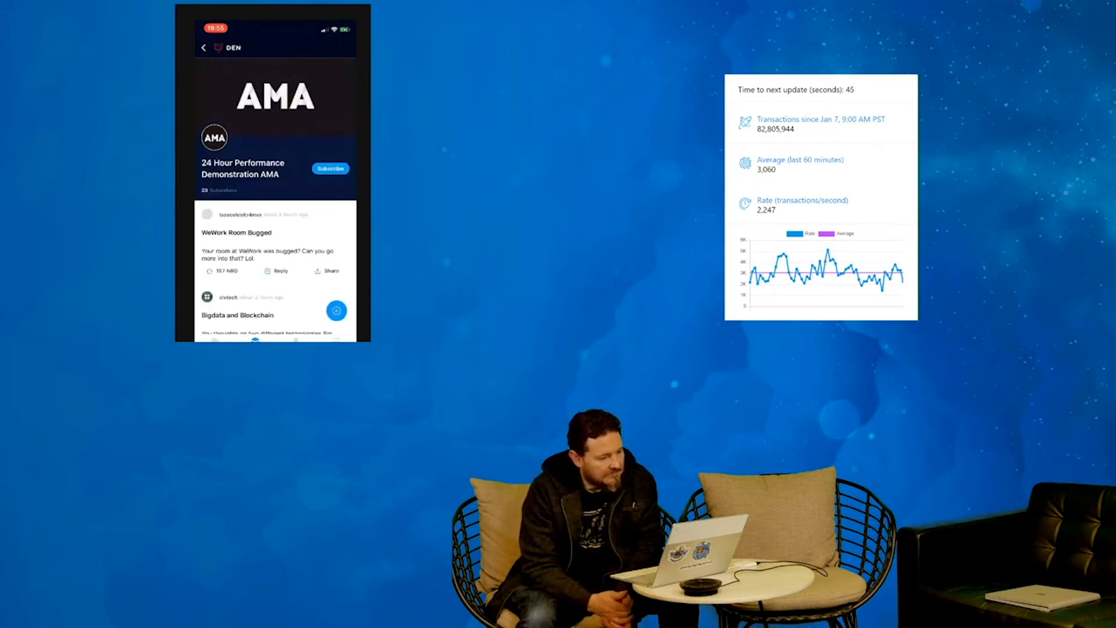
left_click(329, 168)
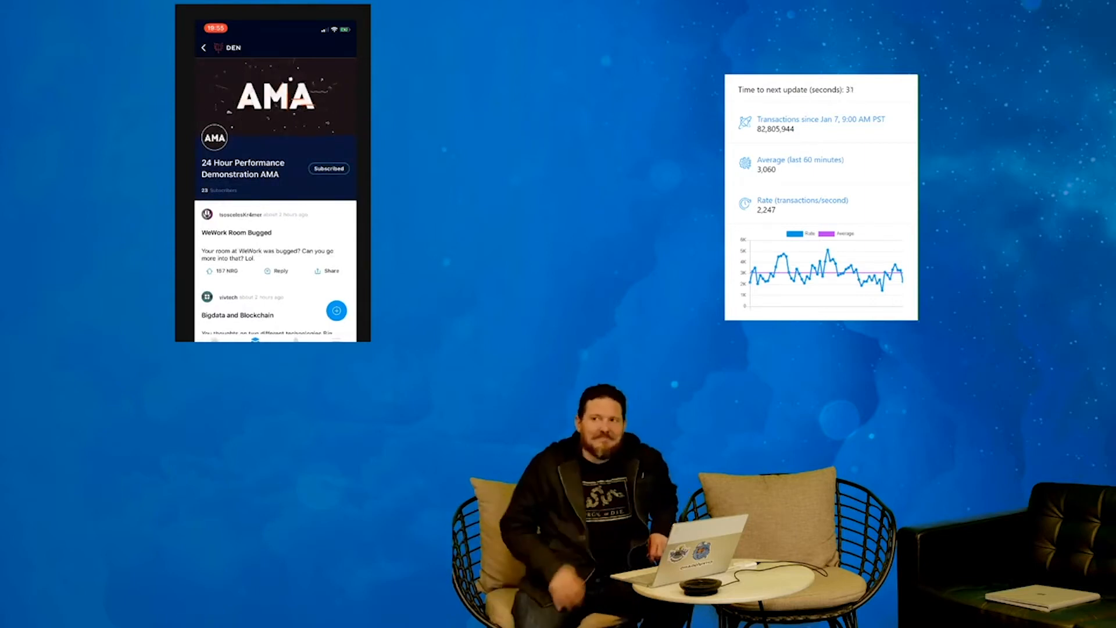
- Return to the subscribed-lairs list and look through it
left_click(203, 48)
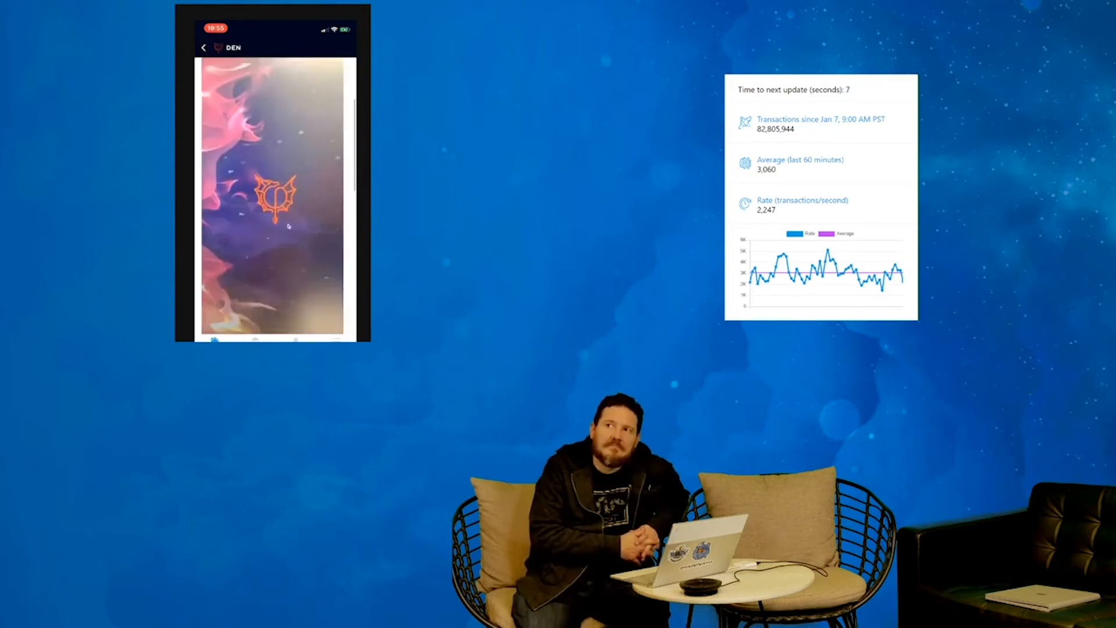
scroll("down", 3)
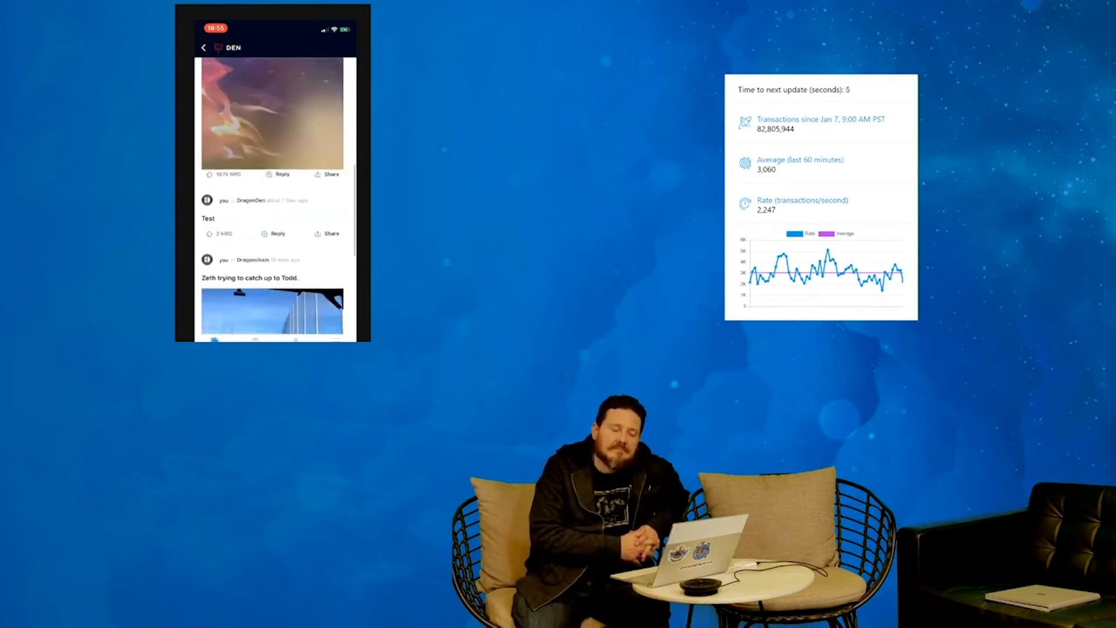
scroll("down", 3)
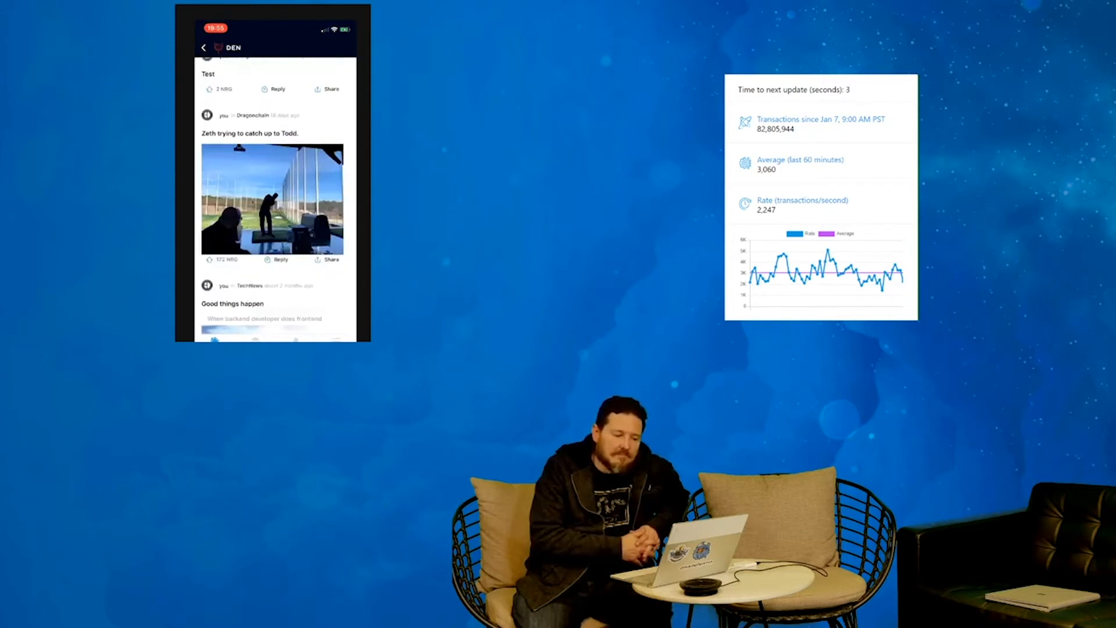
scroll("down", 3)
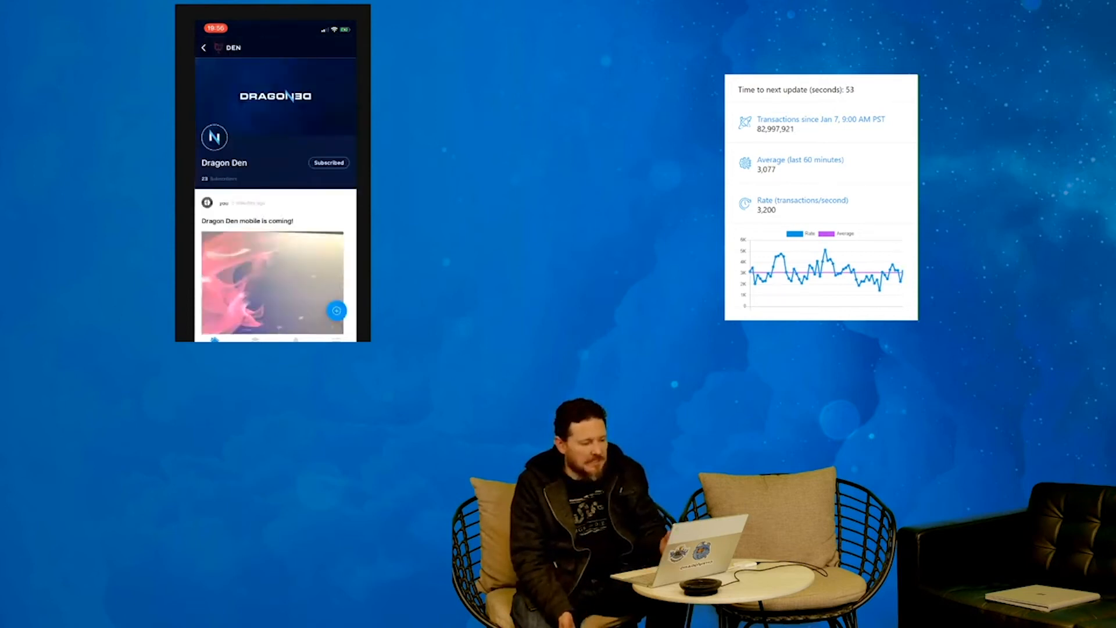
scroll("up", 3)
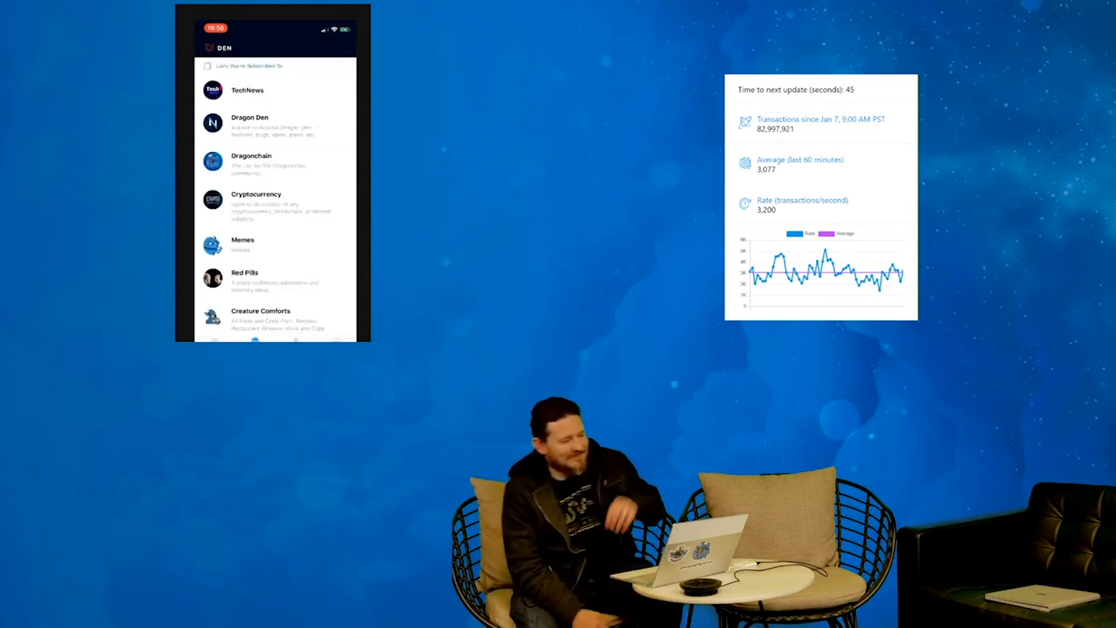
- Reply to the 'Dragon Den mobile is coming!' post with a photo captioned 'Lance from the den'
left_click(249, 124)
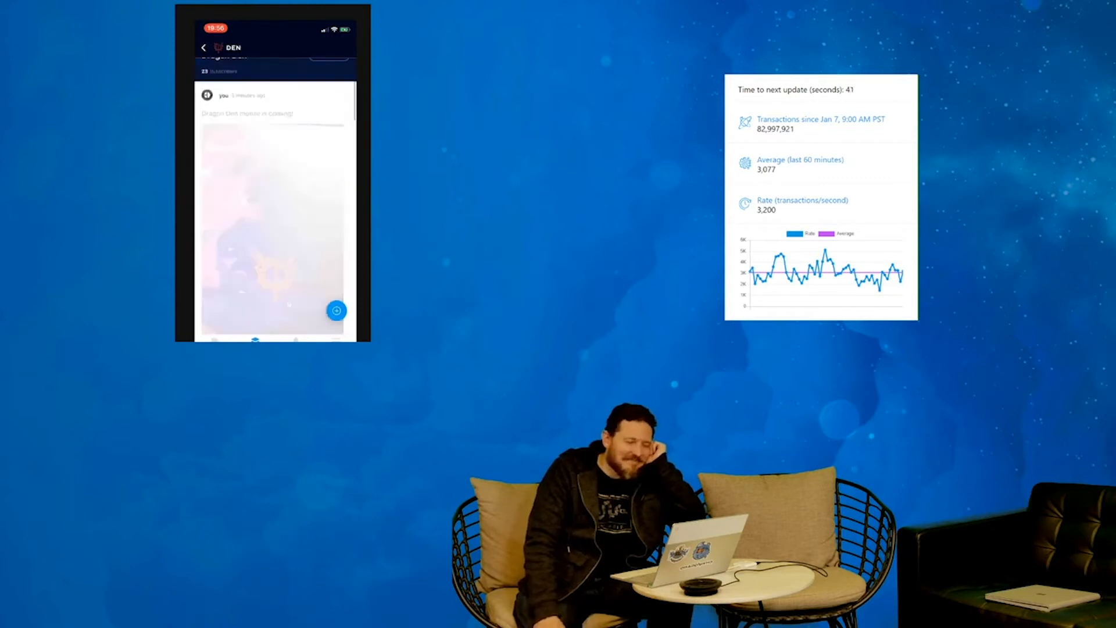
left_click(336, 312)
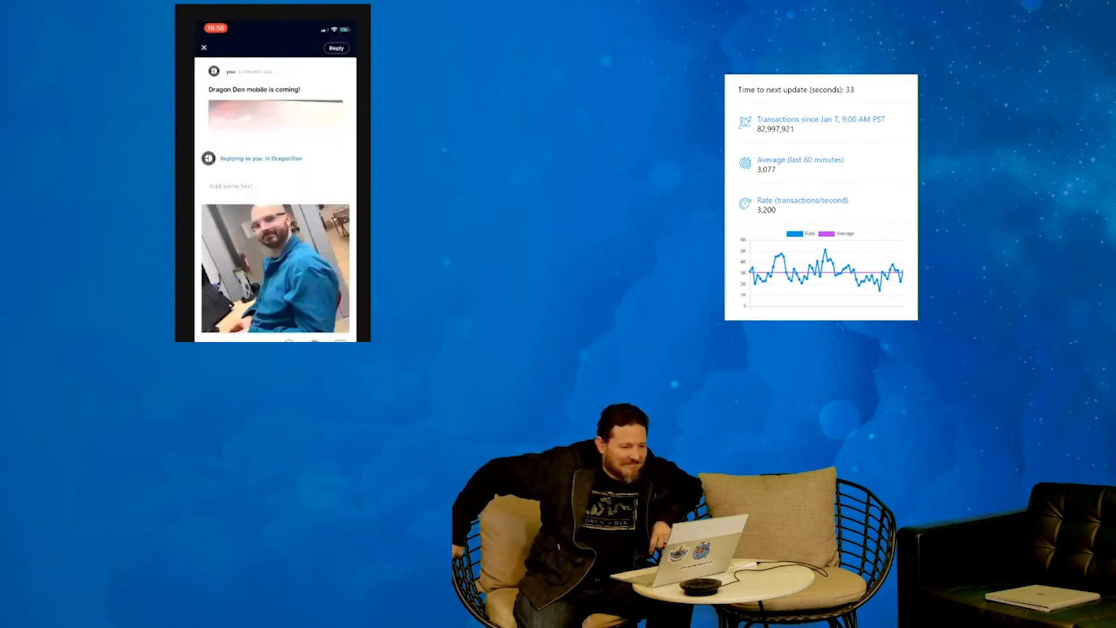
type("Labo")
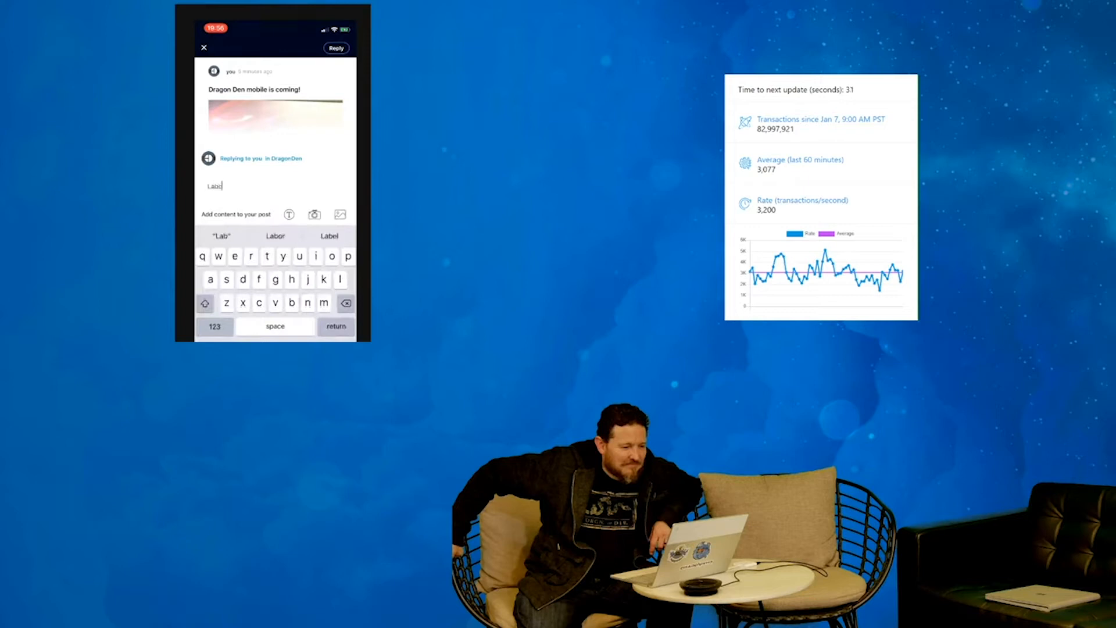
type("Lance from the den")
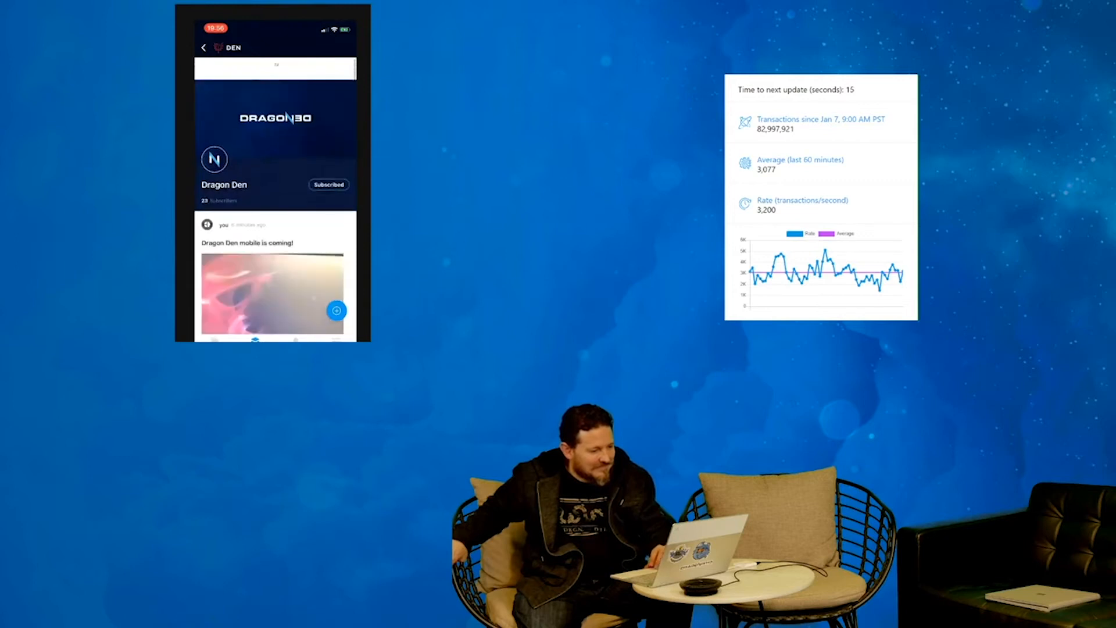
- Scroll the feed to view the new 'Lance from the den team.' photo reply
scroll("down", 3)
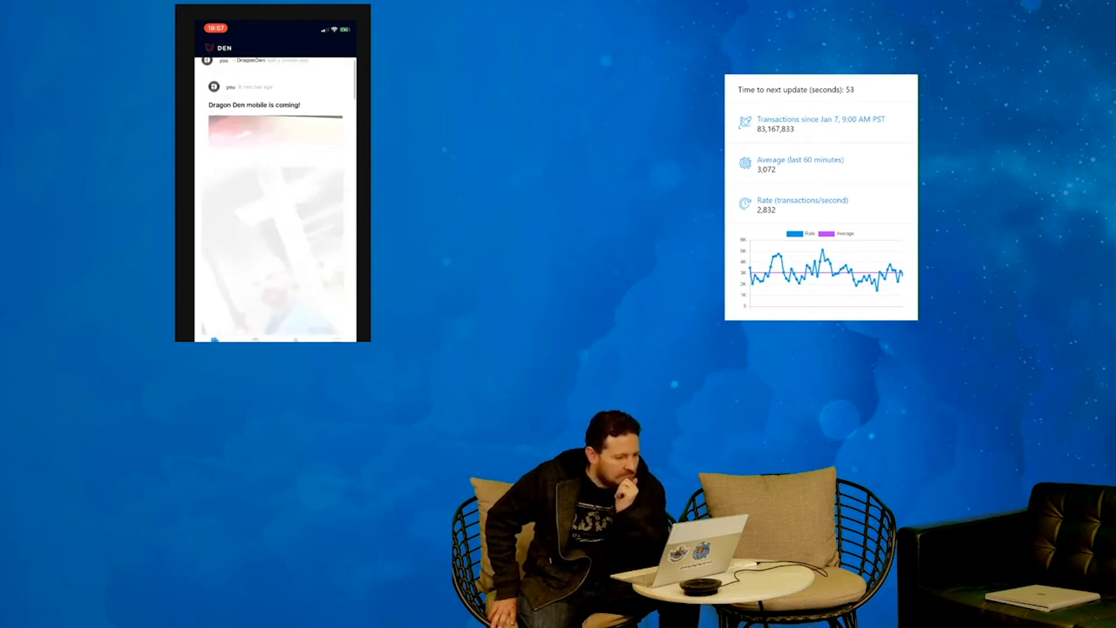
scroll("down", 3)
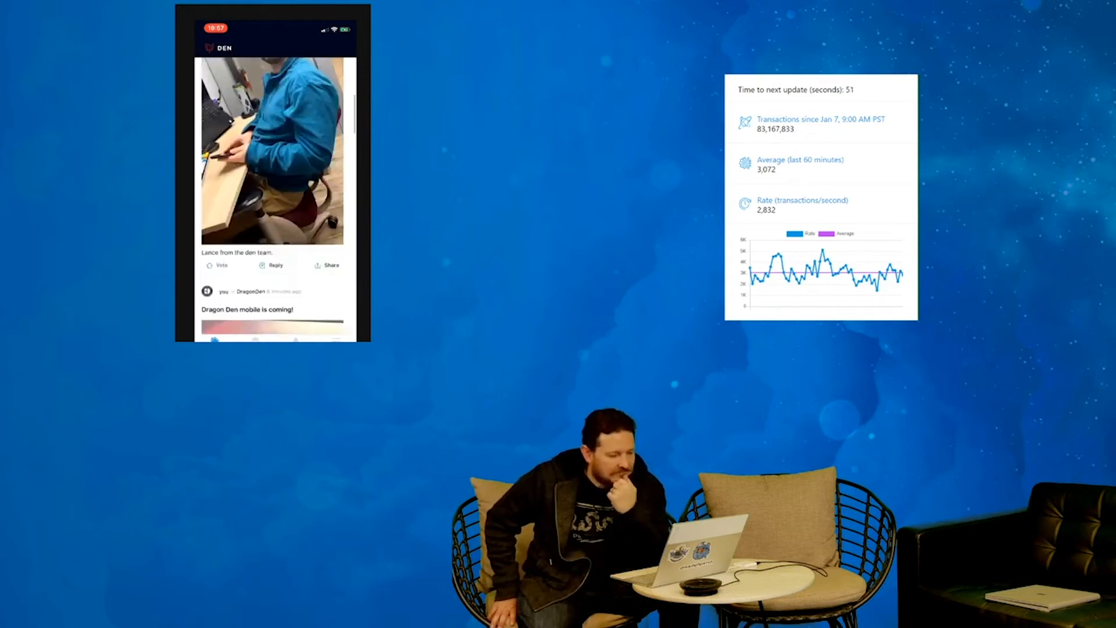
scroll("down", 3)
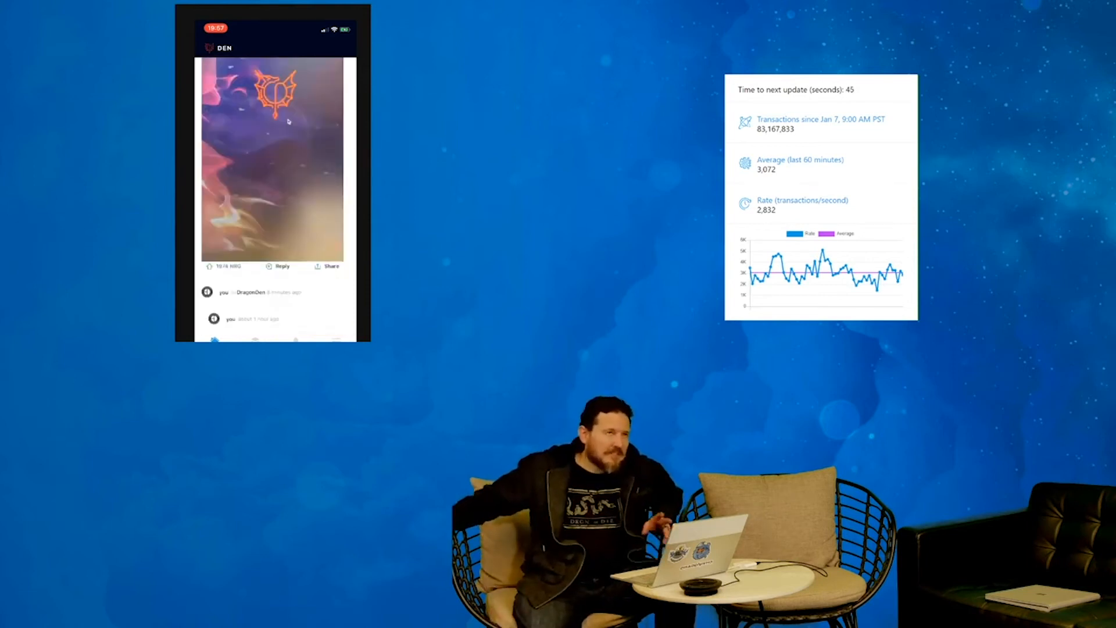
scroll("down", 3)
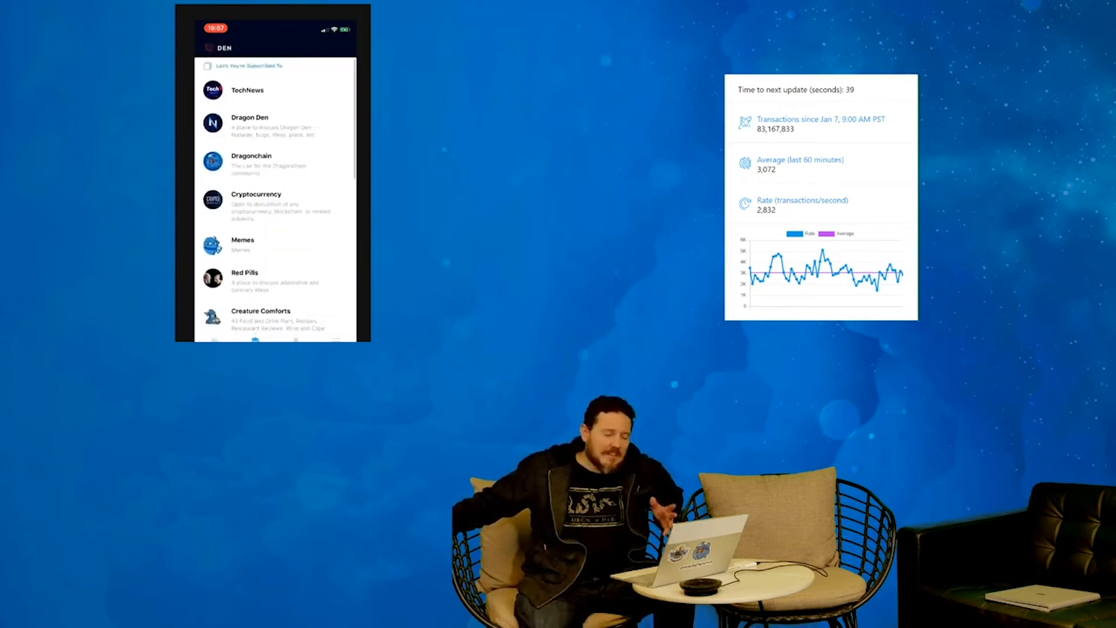
- Browse the Dragon Den lair, start a 'Do yo' reply and abandon it, then return to the home feed
left_click(250, 117)
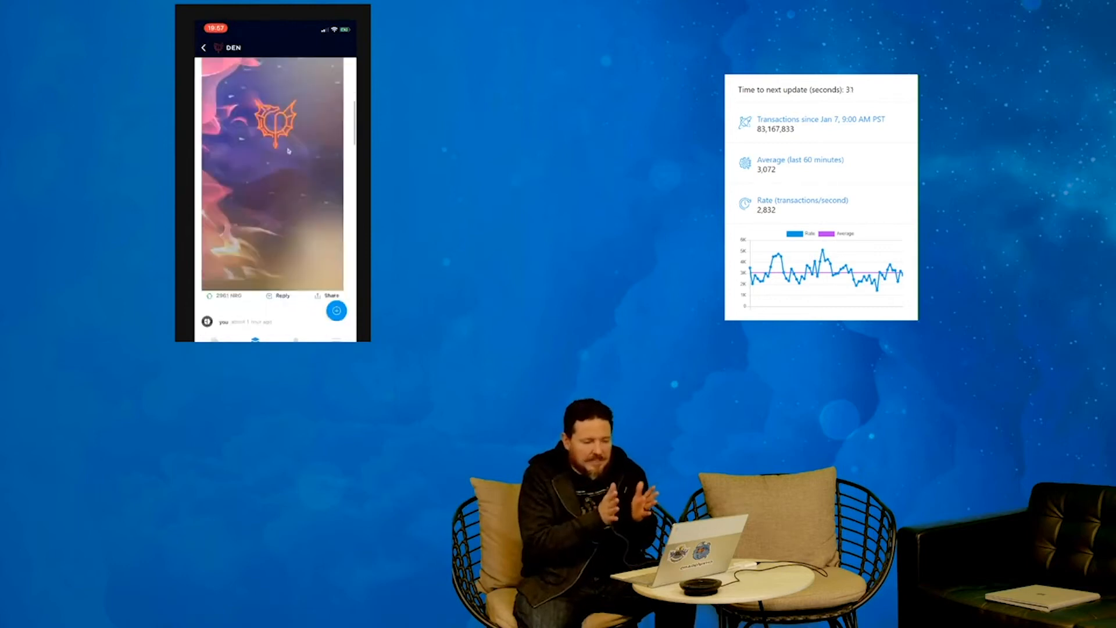
scroll("down", 3)
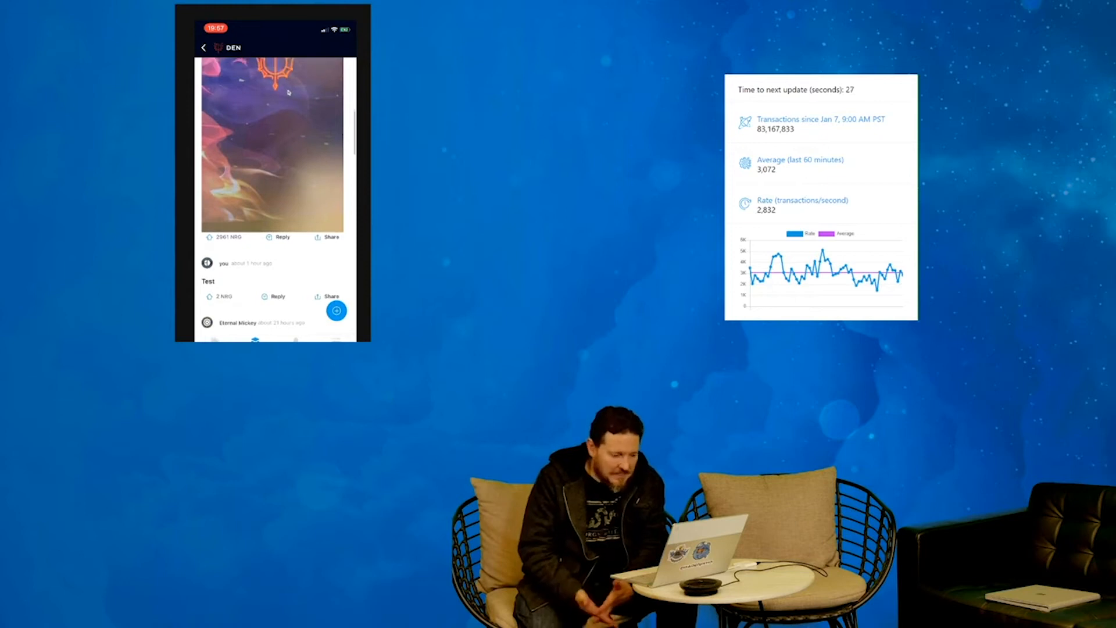
scroll("down", 3)
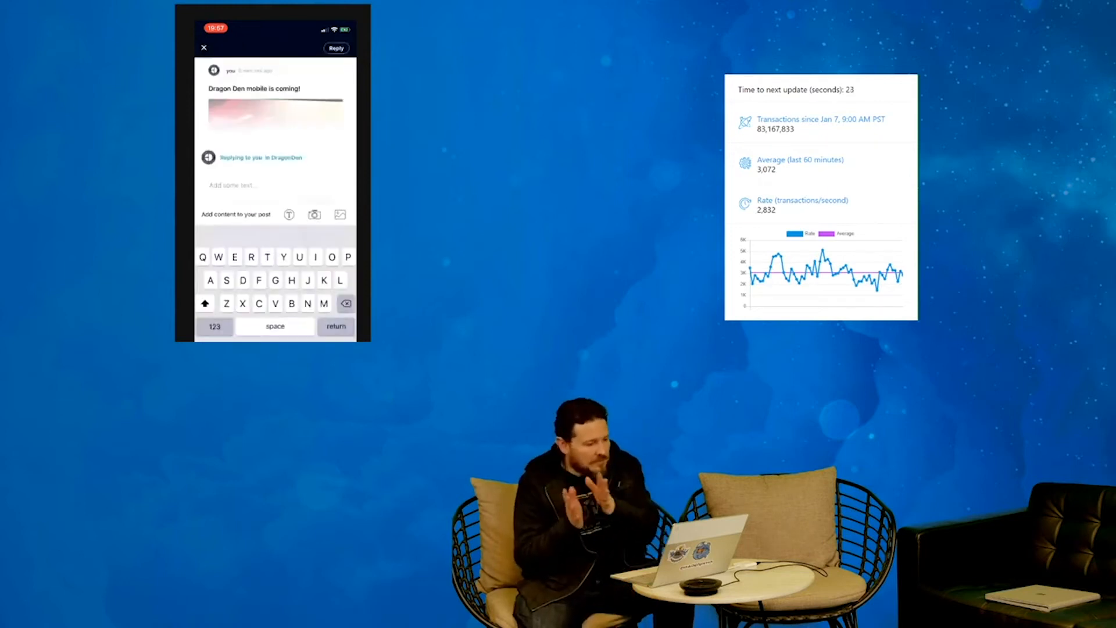
type("Do yo")
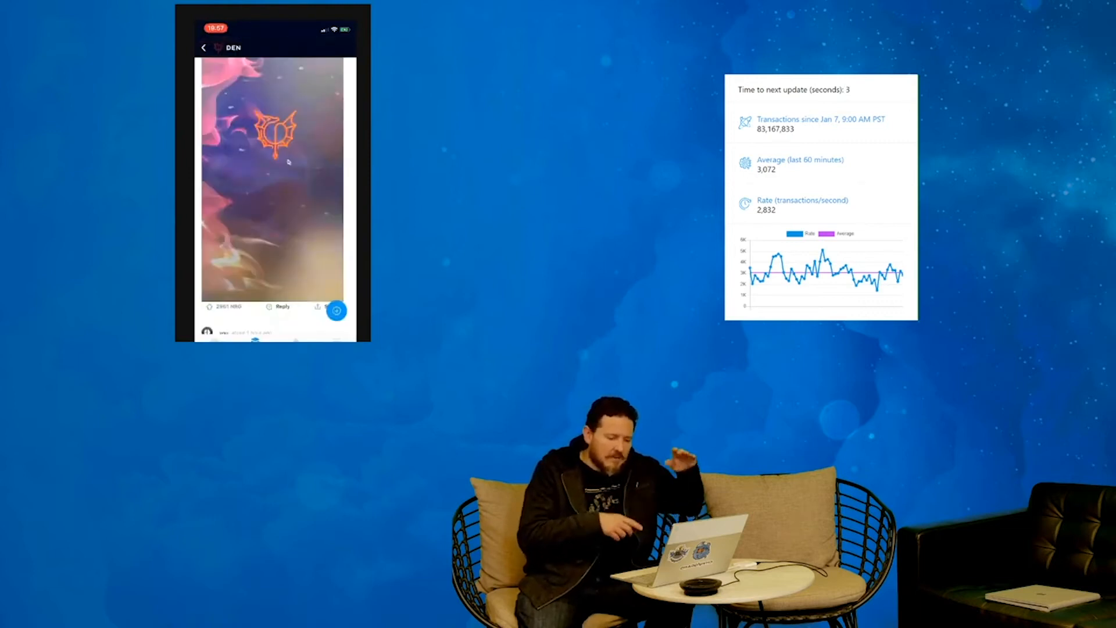
scroll("up", 3)
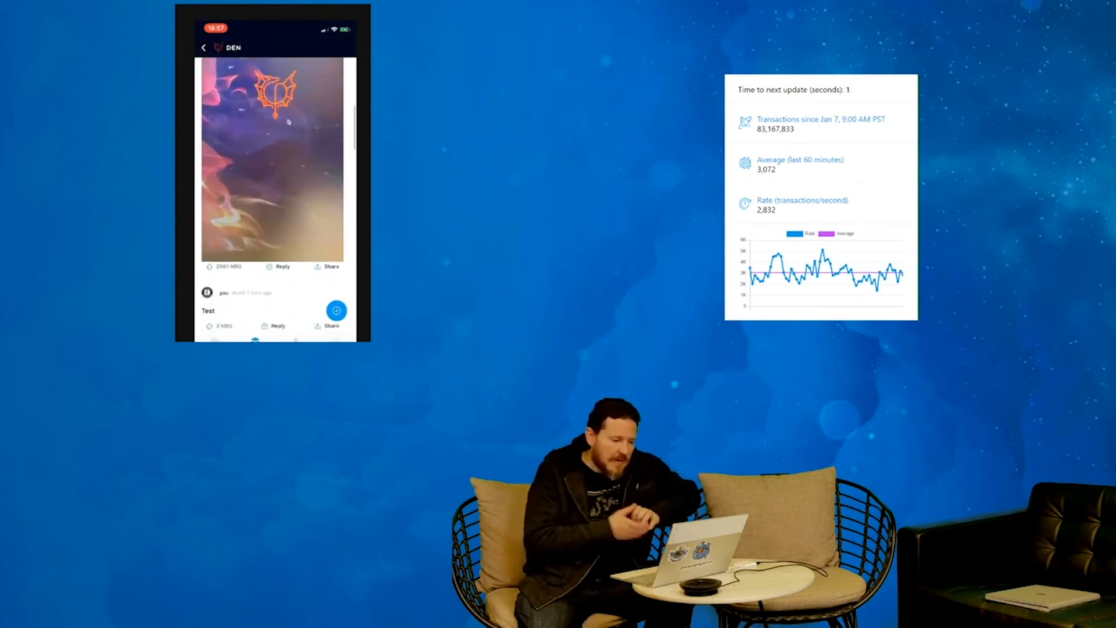
left_click(203, 46)
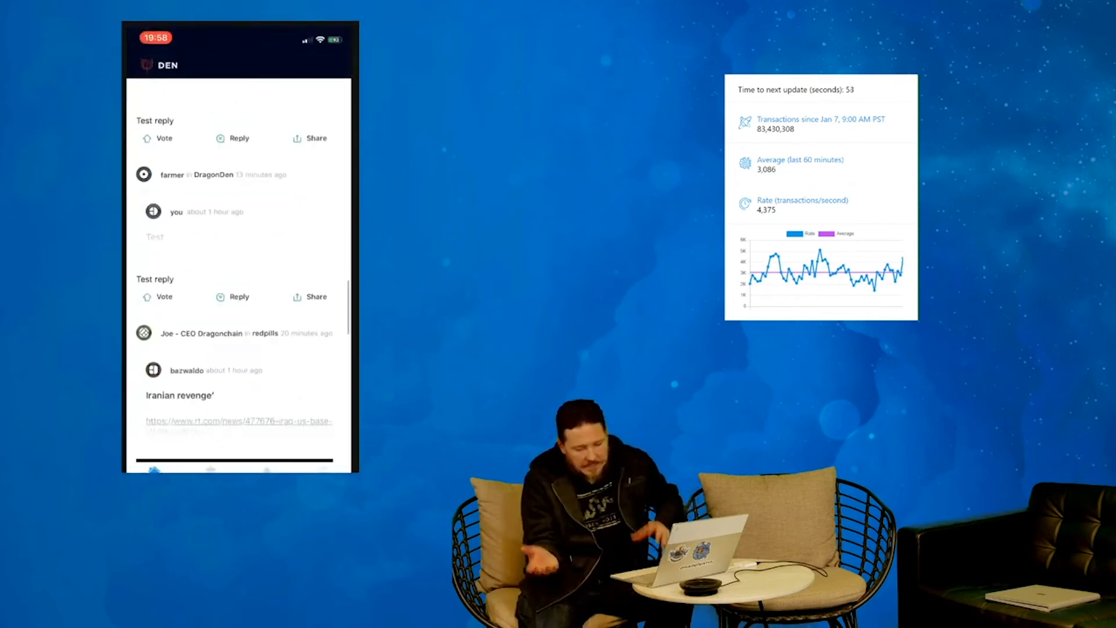
- Scroll down the home feed reading through the AMA question posts
scroll("down", 3)
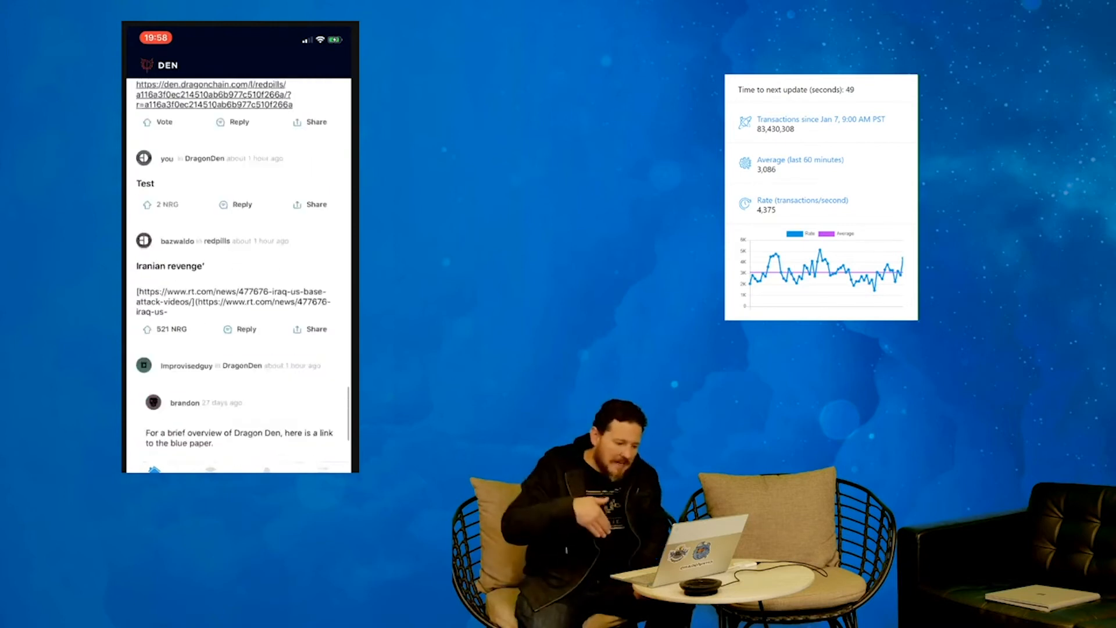
scroll("down", 3)
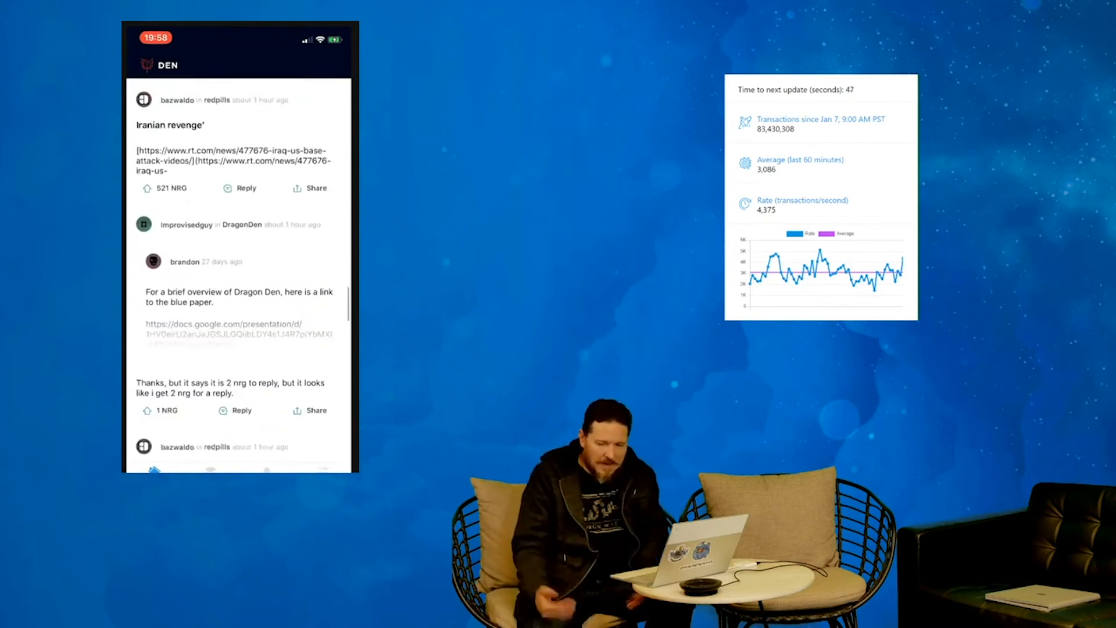
scroll("down", 3)
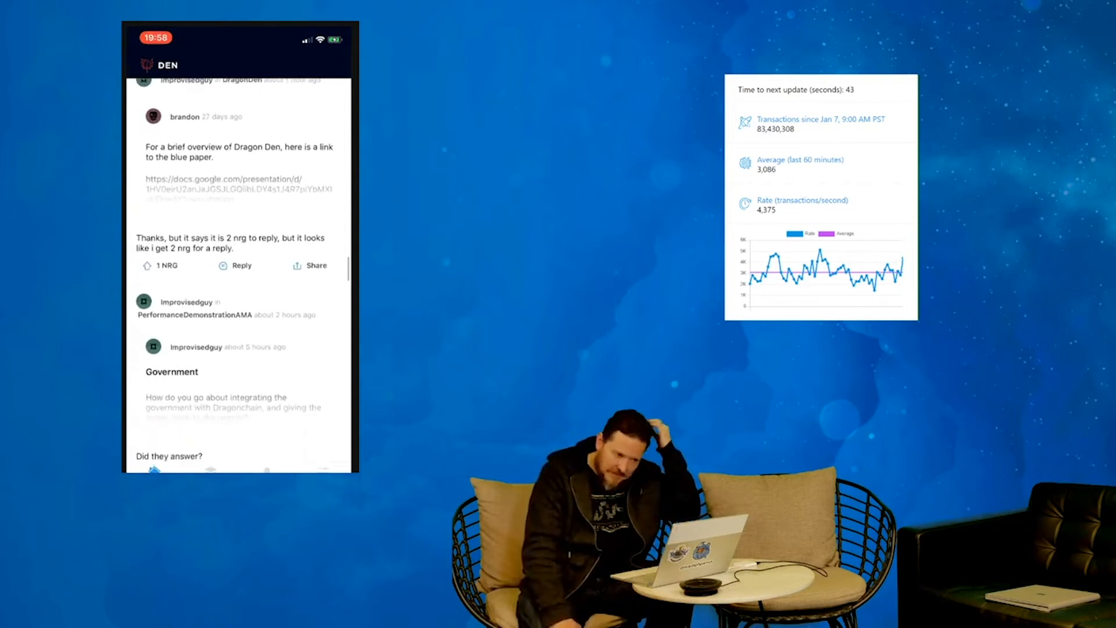
scroll("down", 3)
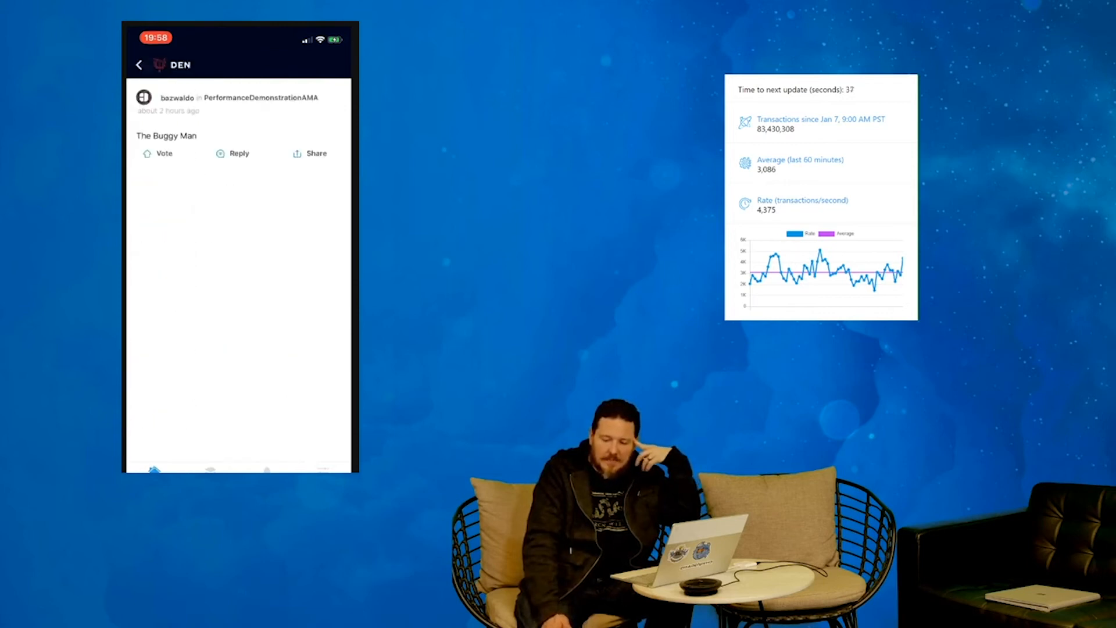
scroll("down", 3)
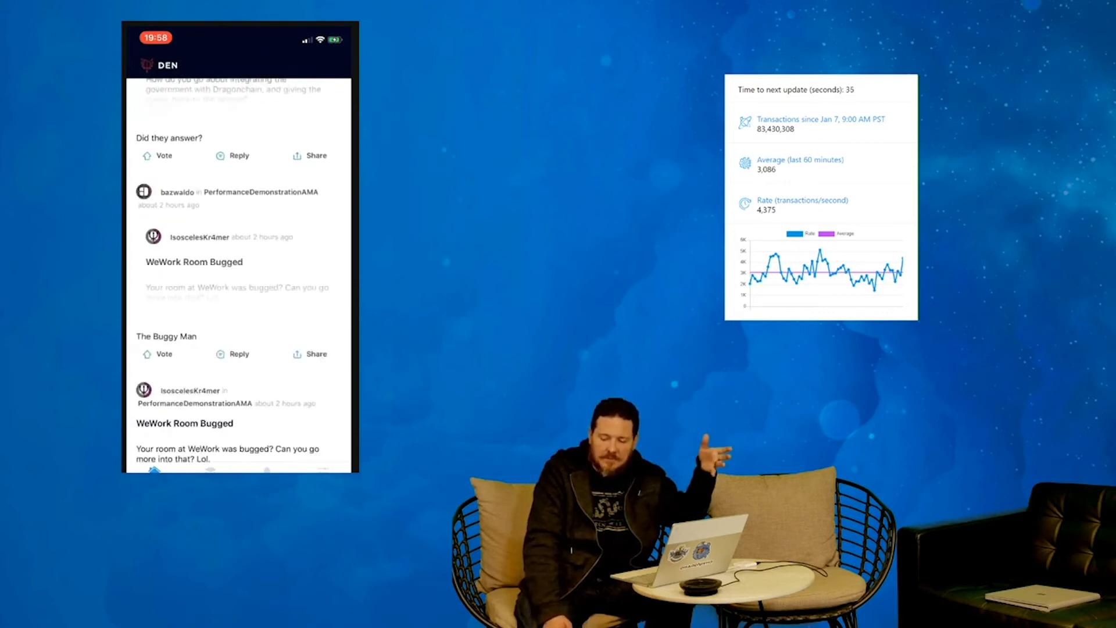
scroll("down", 3)
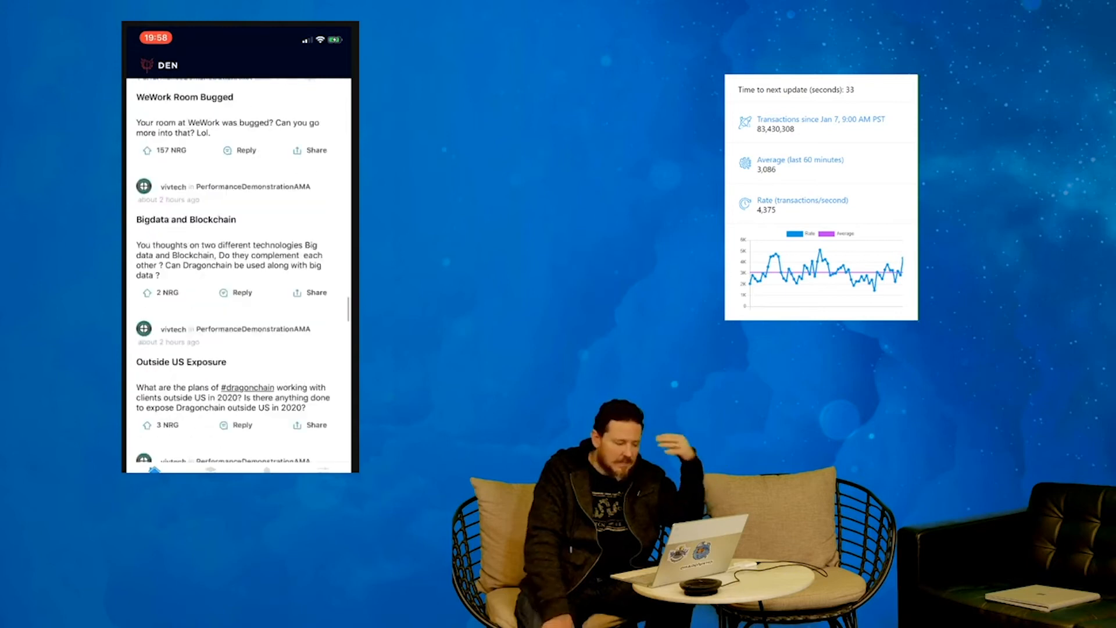
scroll("down", 3)
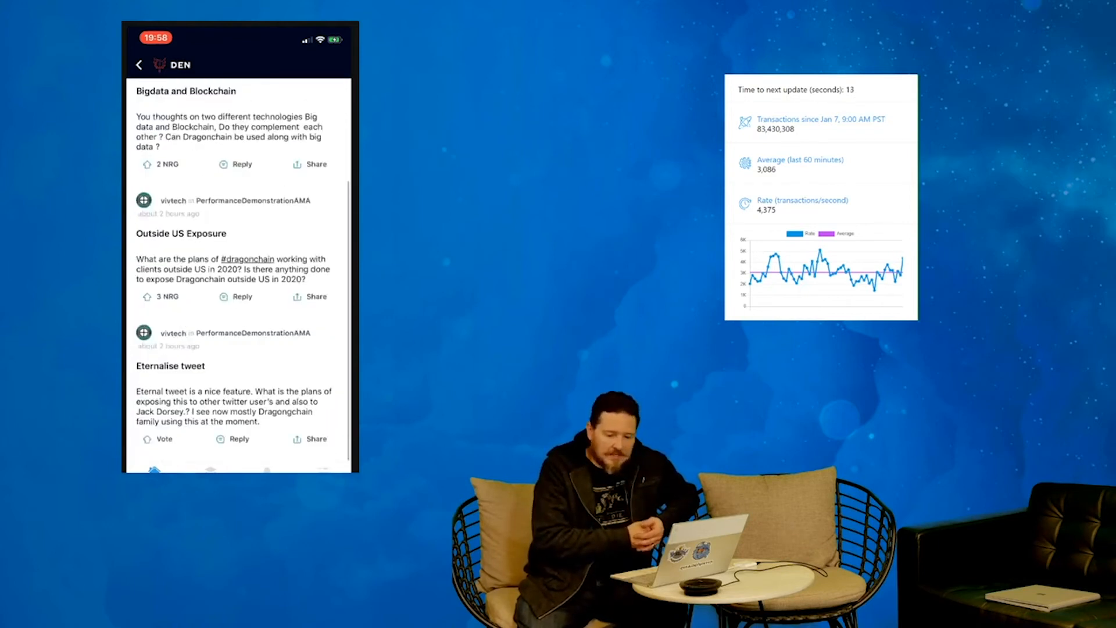
- Keep scrolling until the Surveillance and Killer app questions come into view
scroll("down", 3)
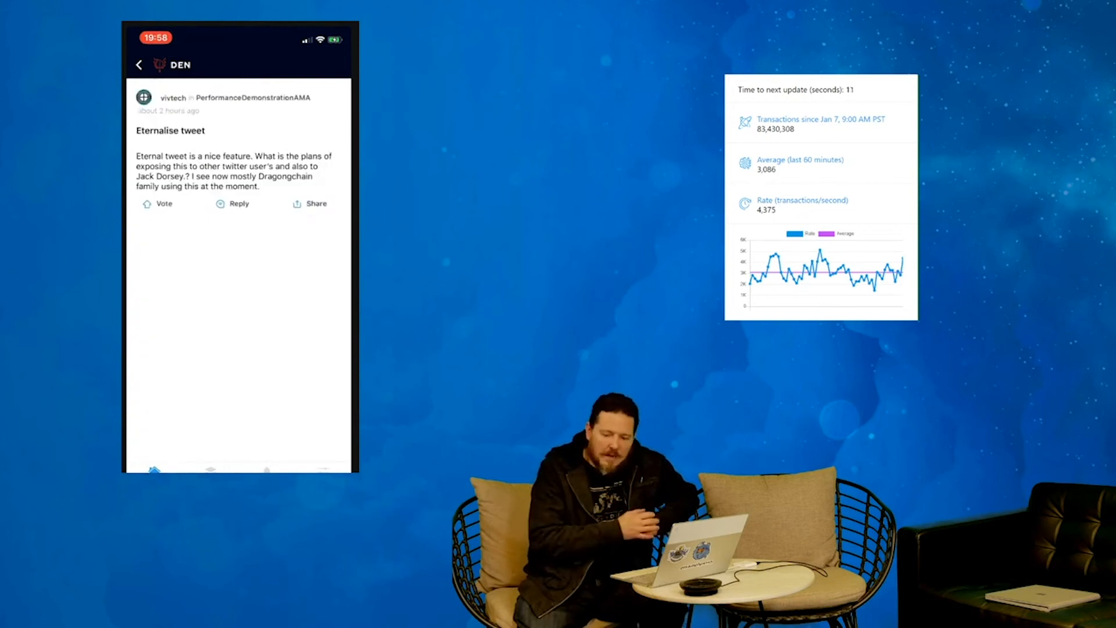
scroll("down", 3)
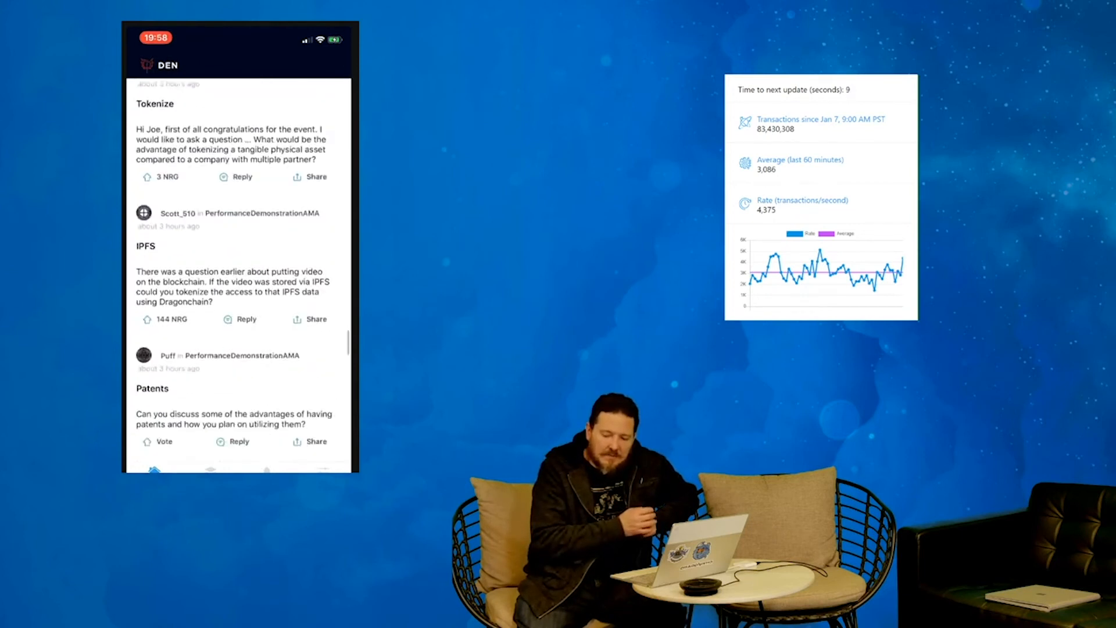
scroll("down", 3)
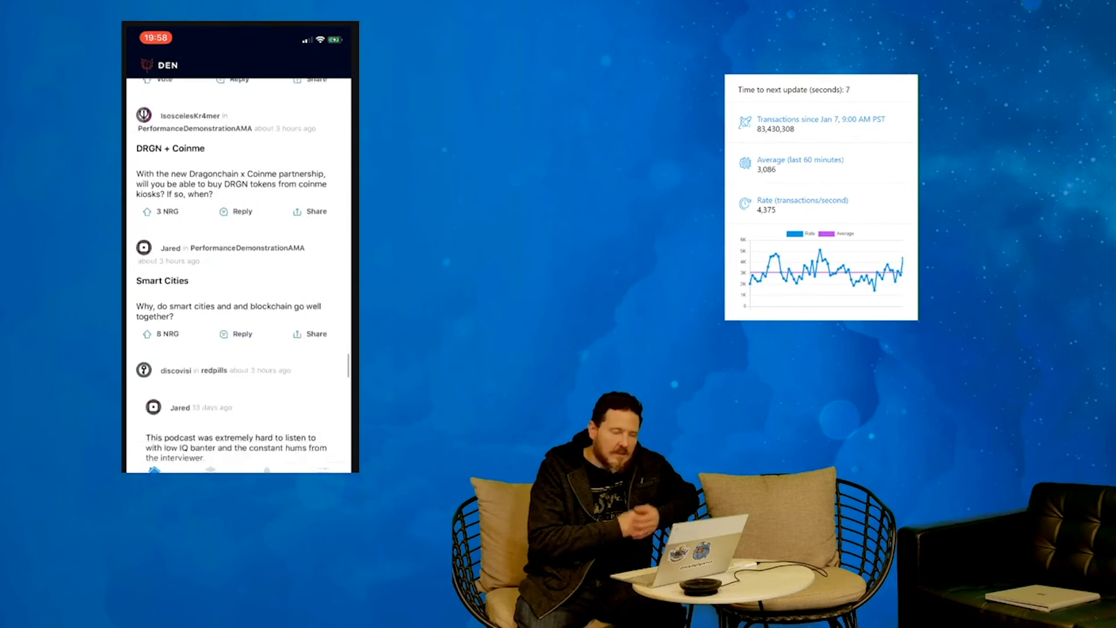
scroll("down", 3)
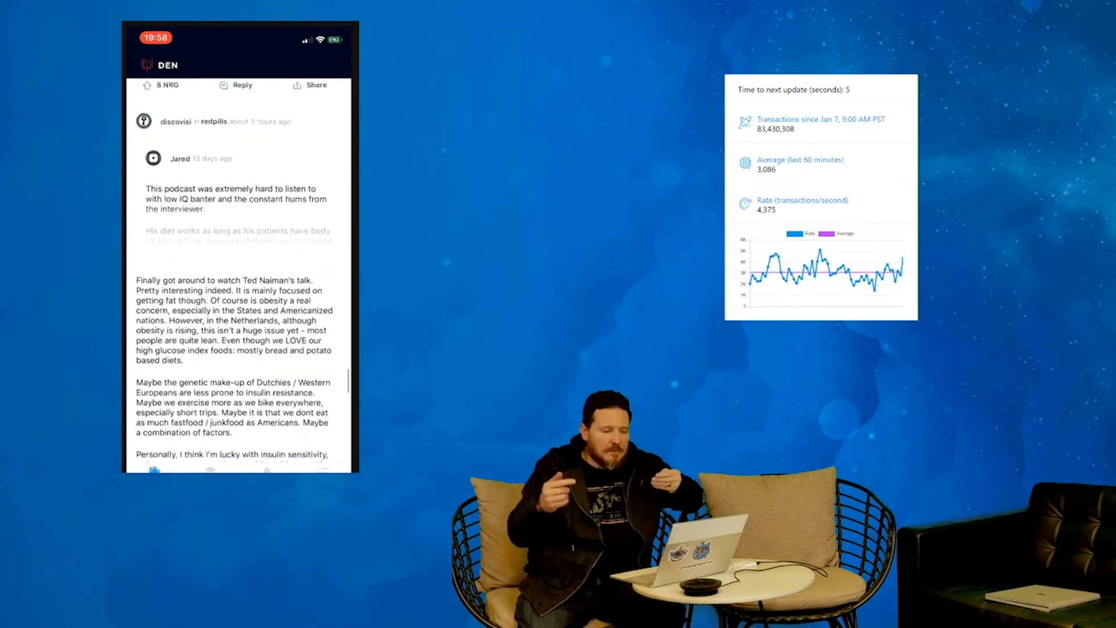
scroll("down", 3)
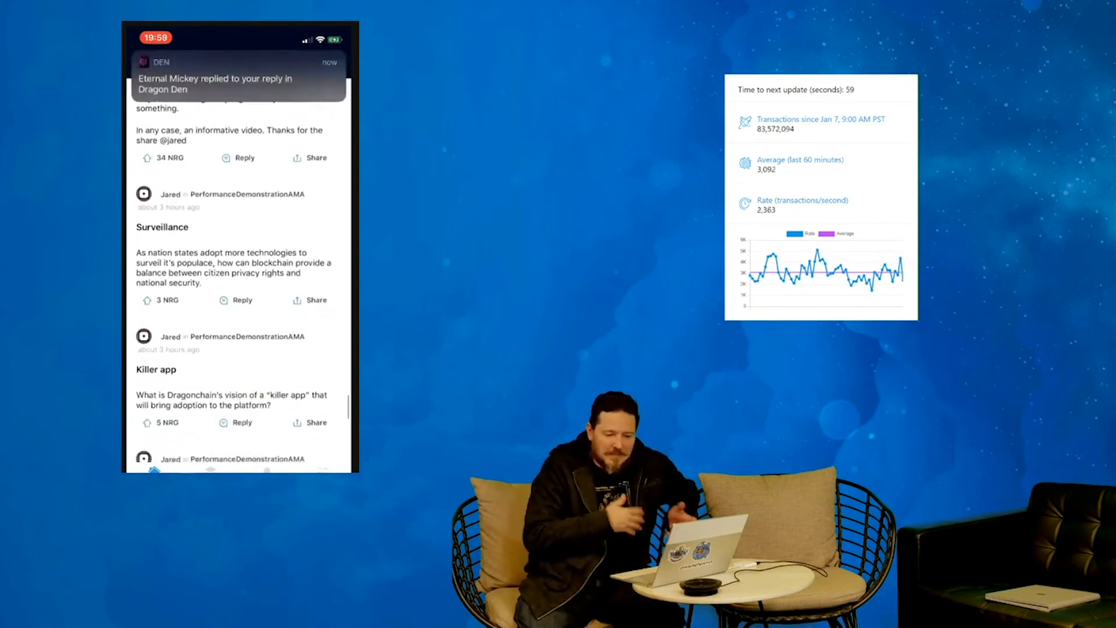
- From the reply notification, cast a 1 NRG vote on the 'iOS please!!!' reply
left_click(239, 84)
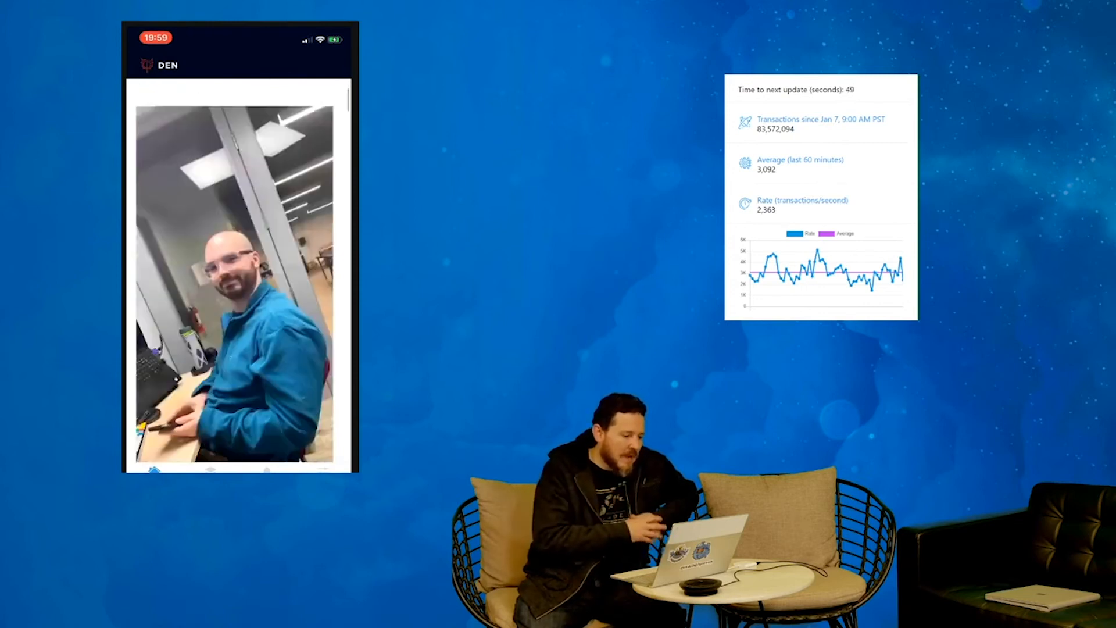
scroll("down", 3)
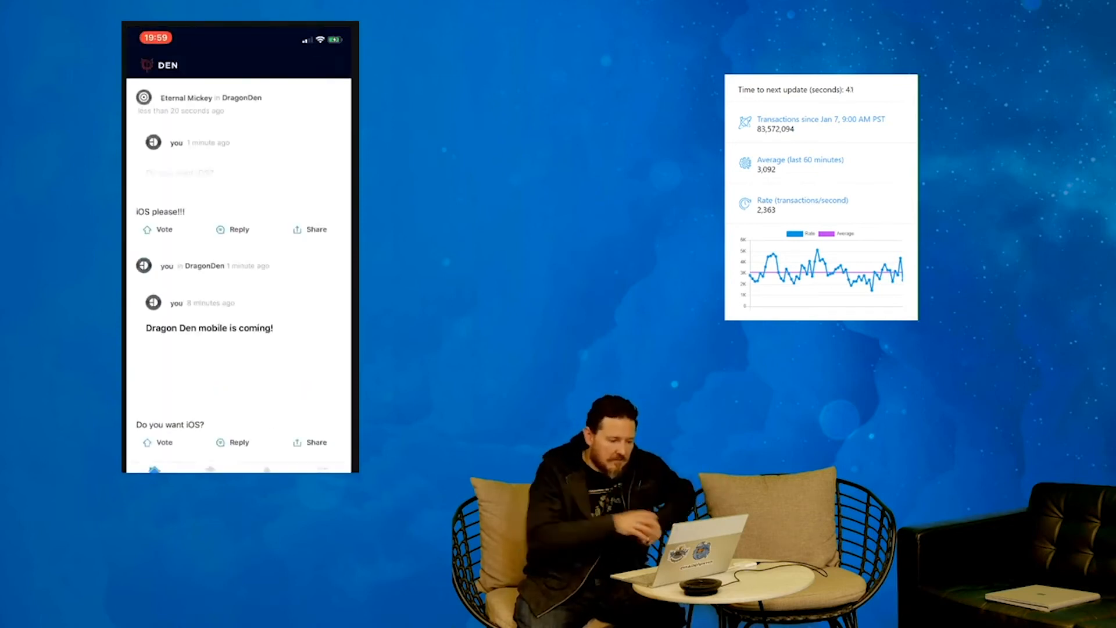
left_click(164, 229)
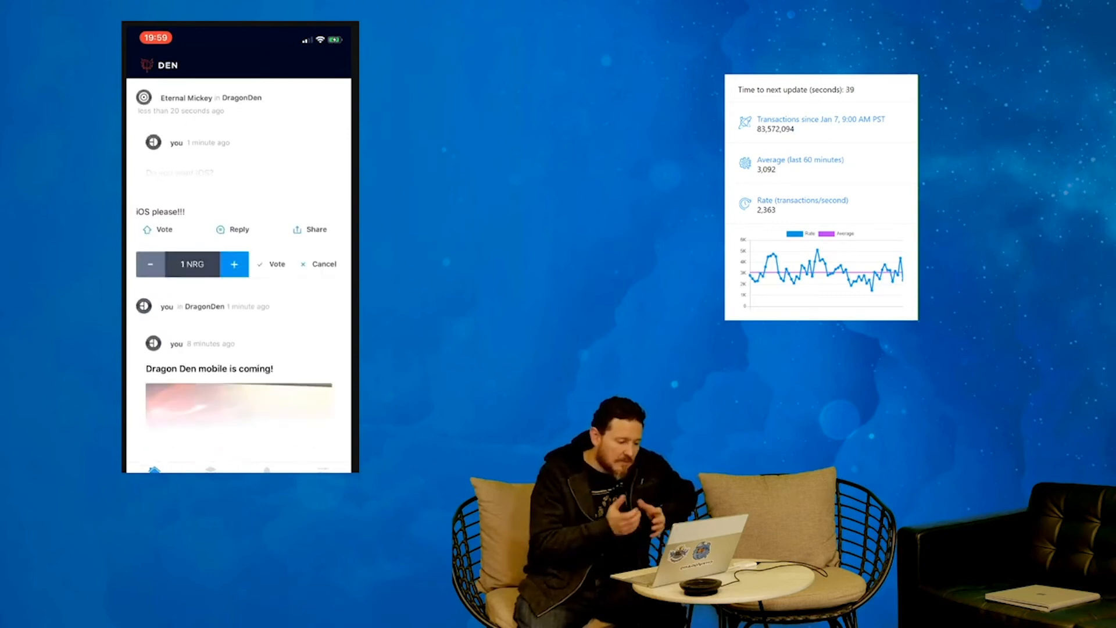
left_click(277, 264)
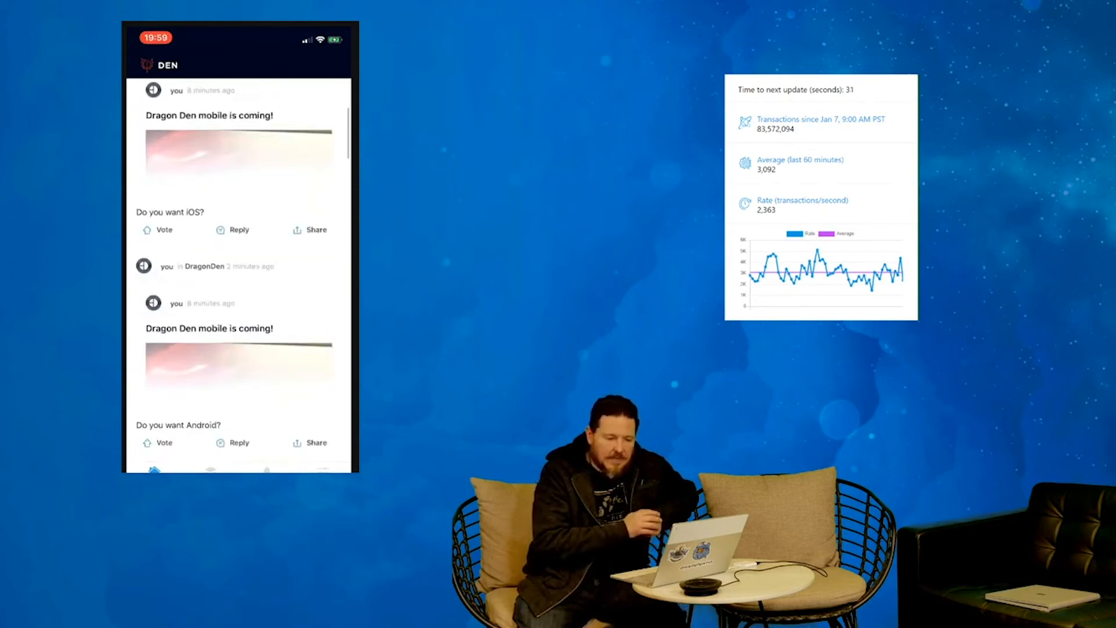
- Scroll the feed down toward the Dragon Den lair page
scroll("down", 3)
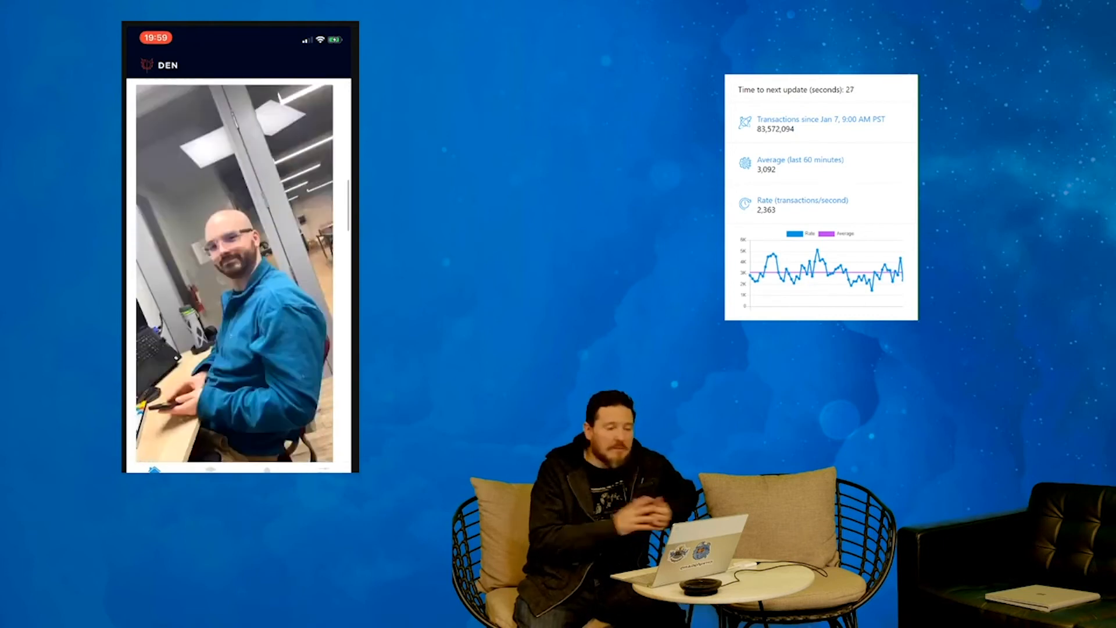
scroll("down", 3)
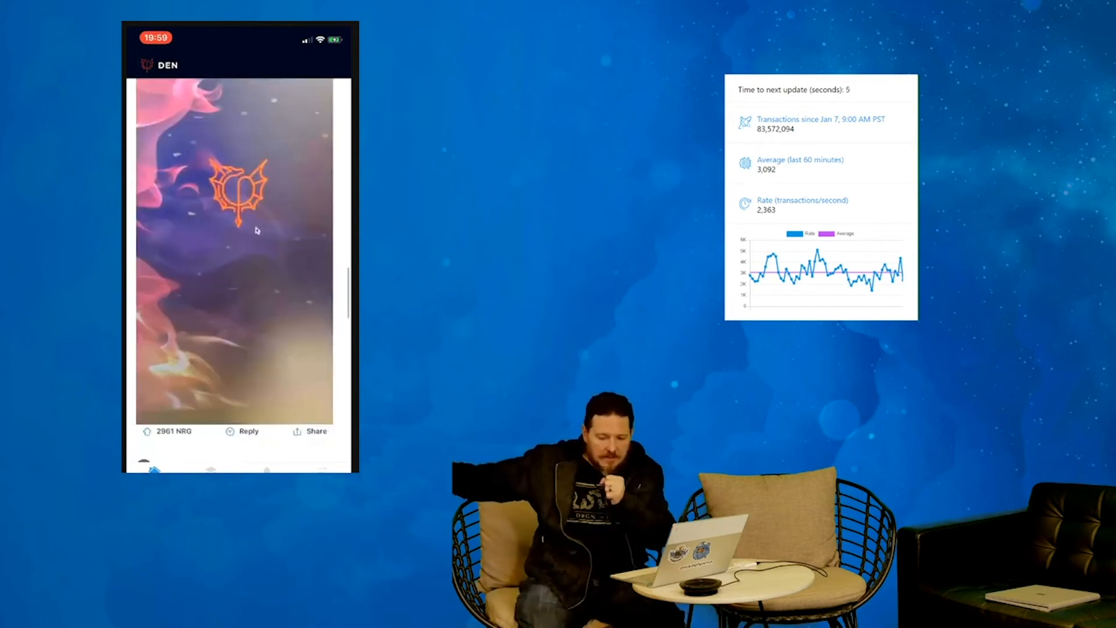
scroll("down", 3)
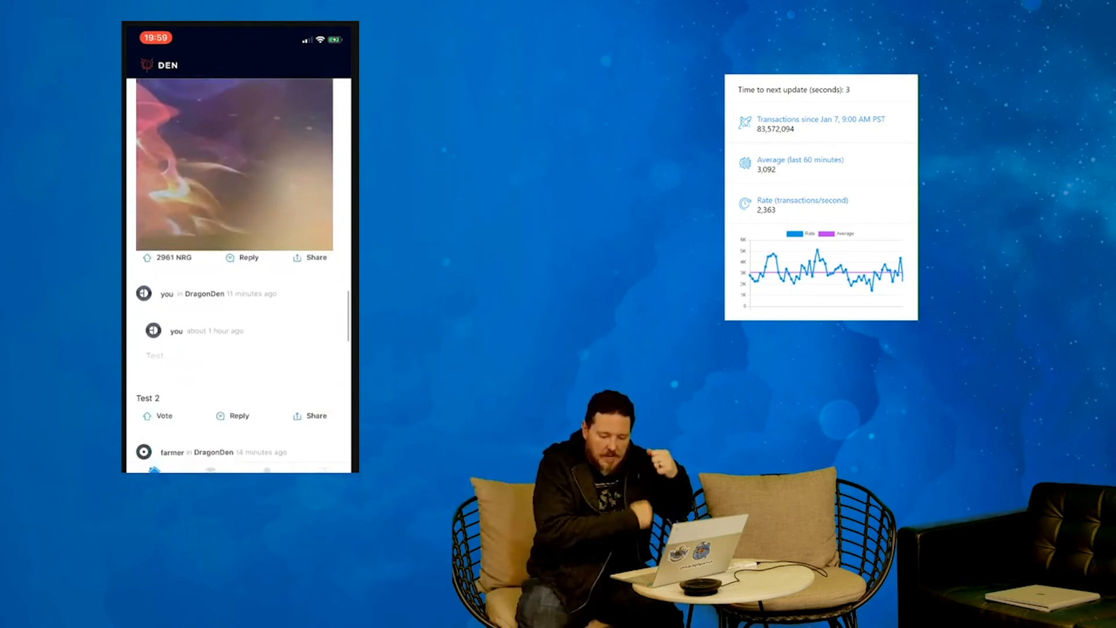
scroll("down", 3)
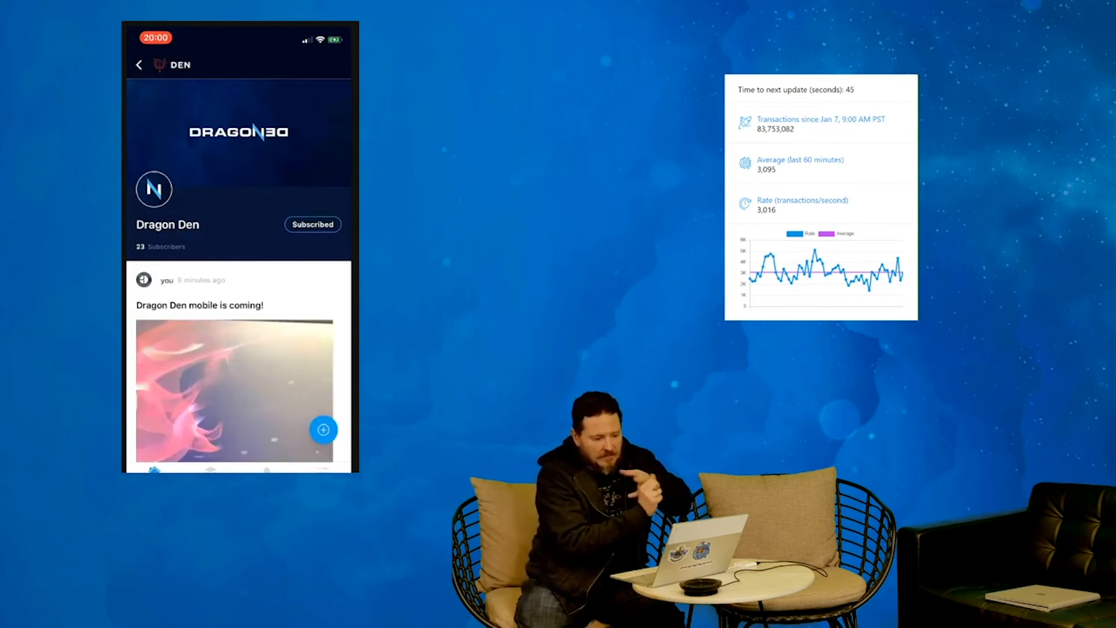
- Peek into the Red Pills lair, return to the subscribed lairs and scroll through them
left_click(140, 64)
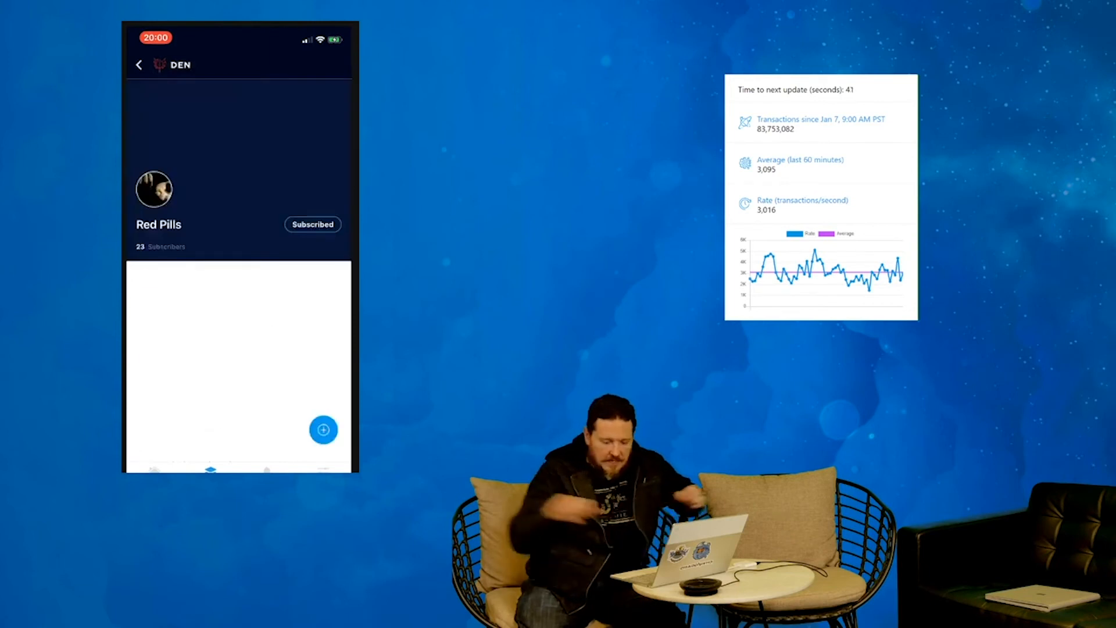
left_click(138, 64)
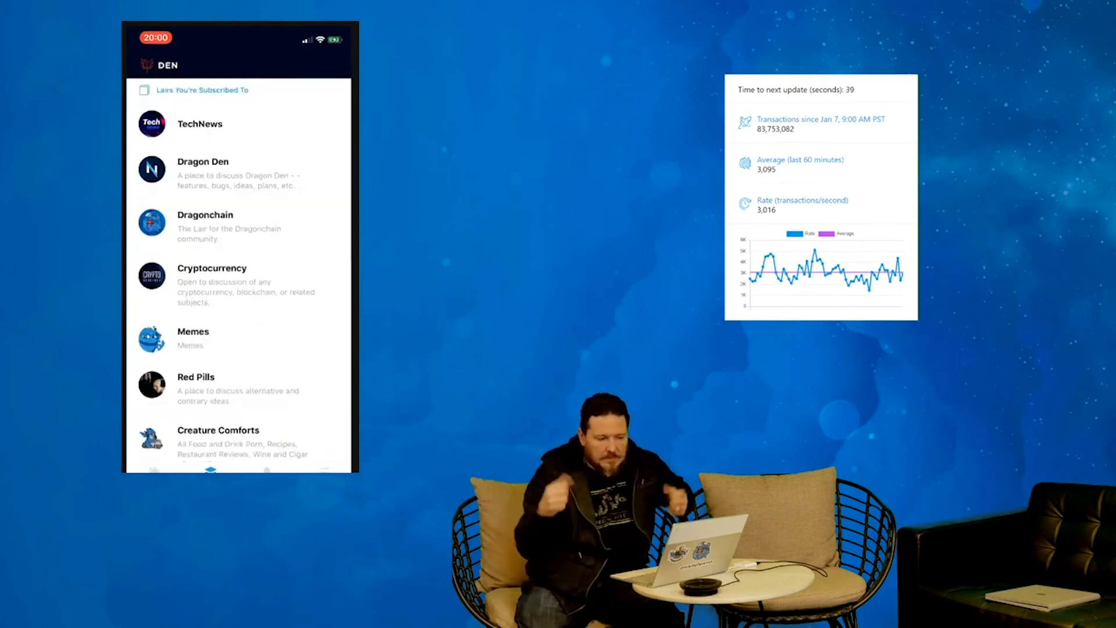
scroll("down", 3)
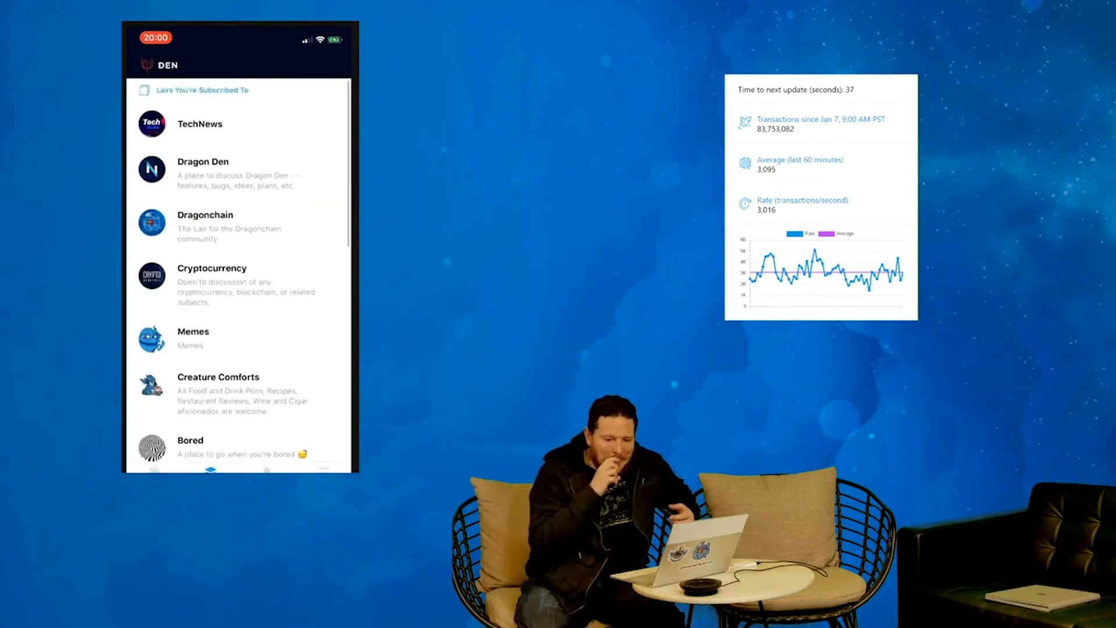
scroll("down", 3)
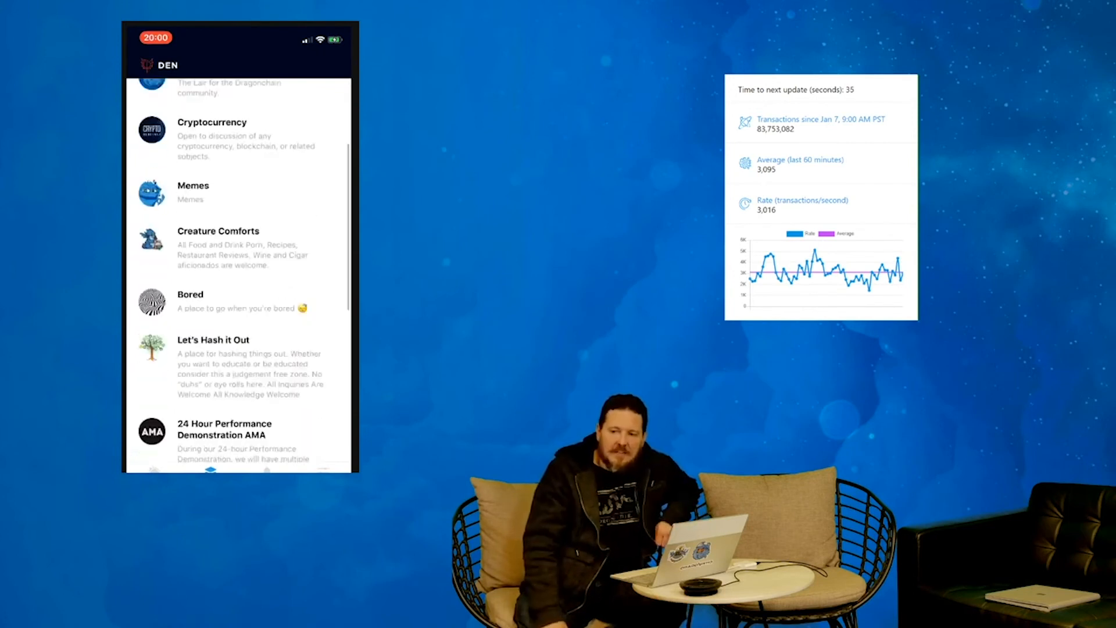
scroll("down", 3)
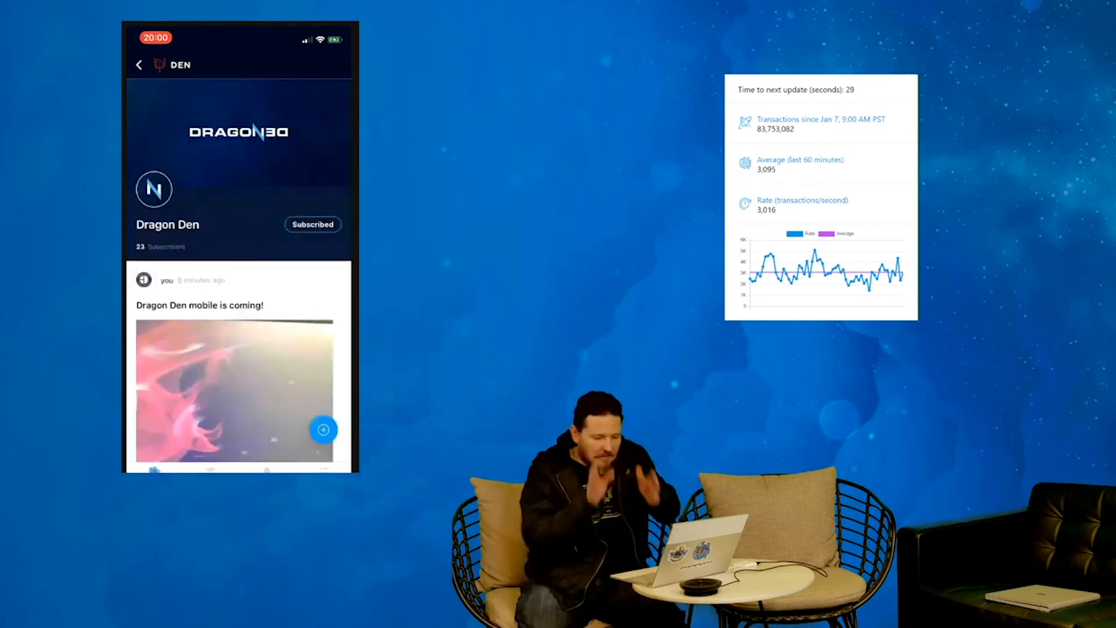
- Go back to the home feed and scroll down to the 'Yessss!!!' reply
scroll("down", 3)
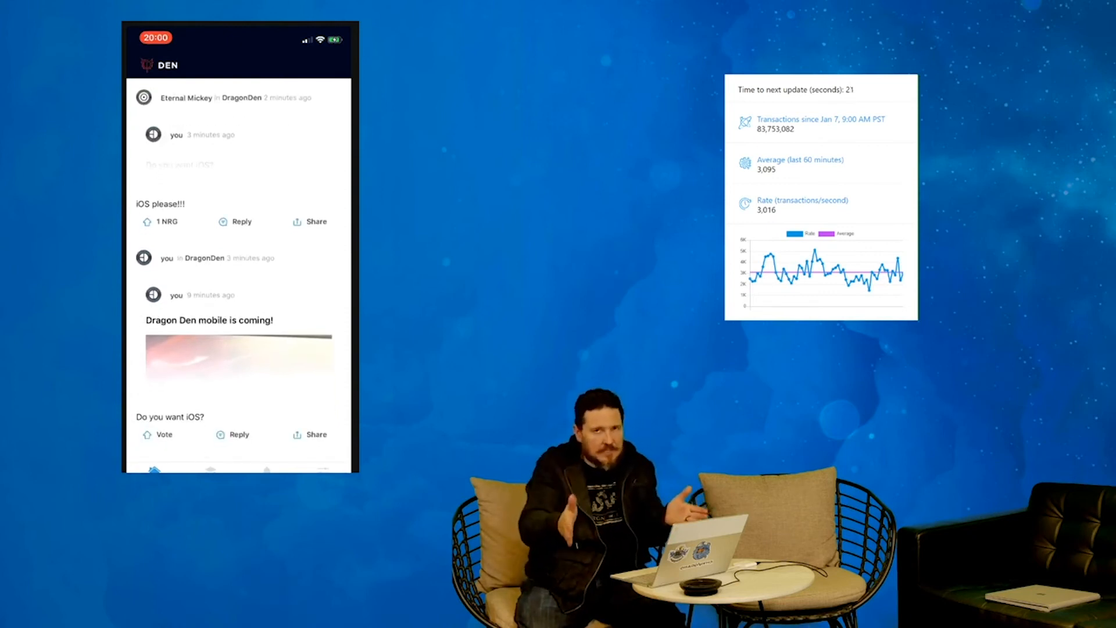
scroll("down", 3)
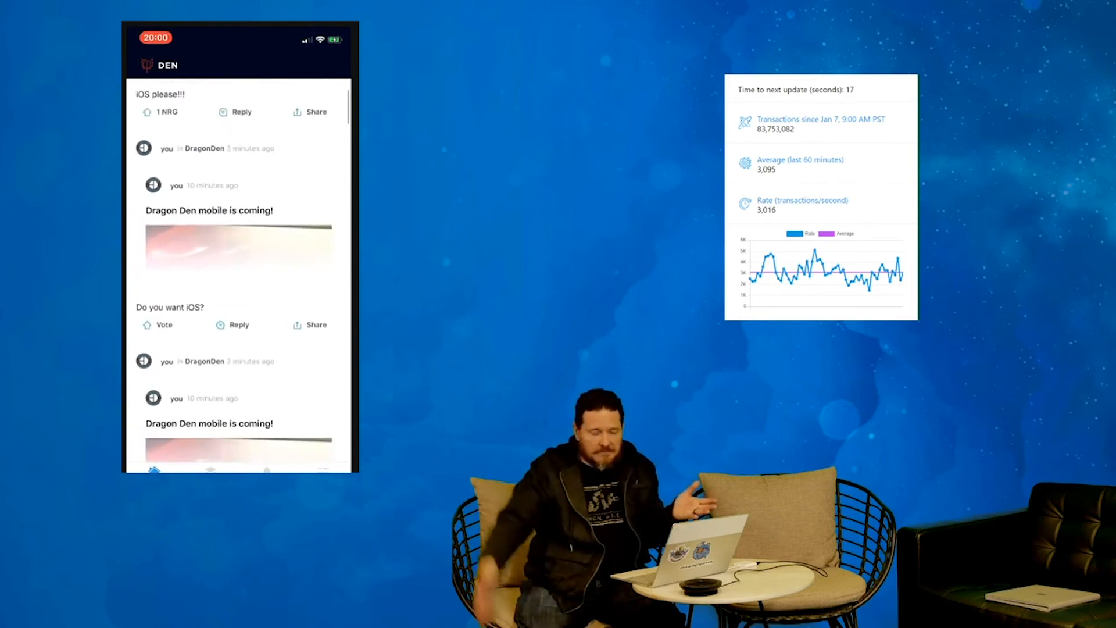
scroll("down", 3)
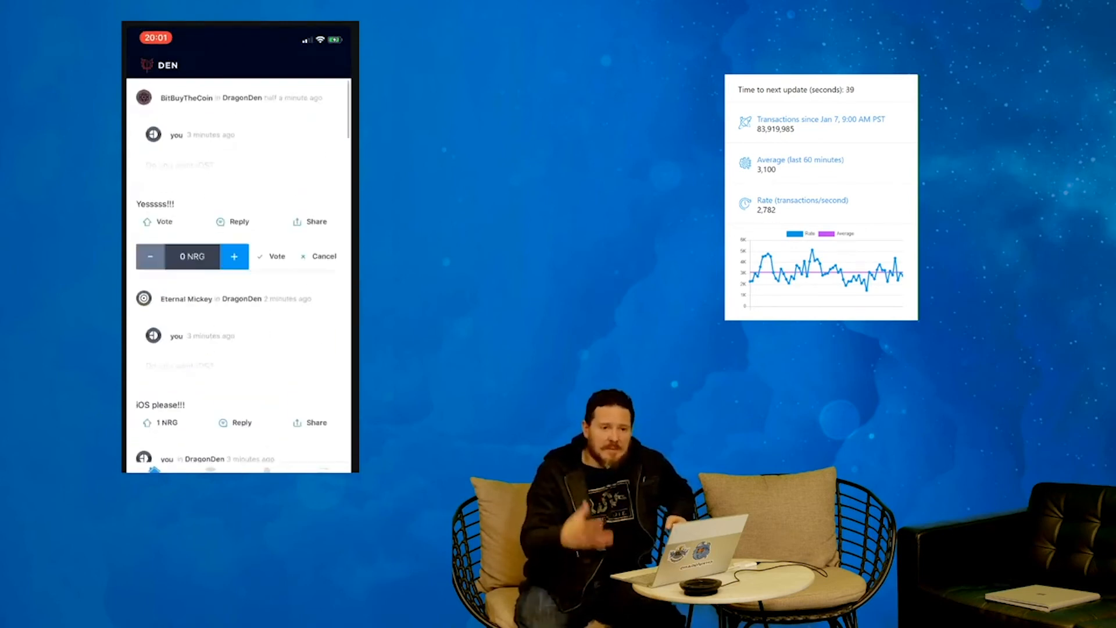
- Confirm the 1 NRG vote on the 'Yessssss!!!' reply and scroll to the dragon-image post
left_click(272, 255)
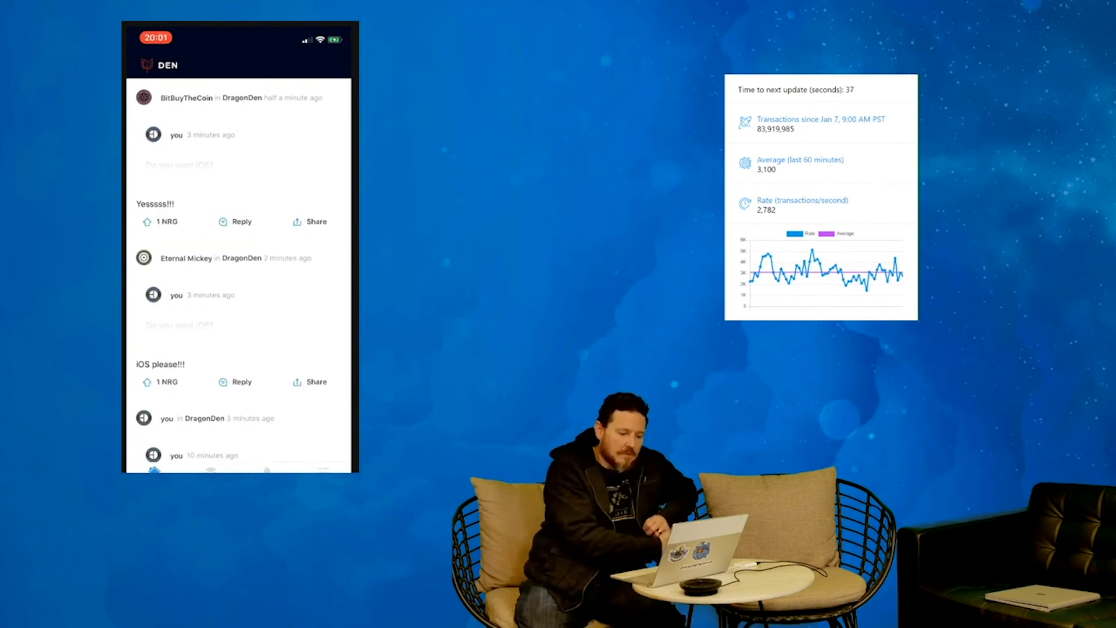
scroll("down", 3)
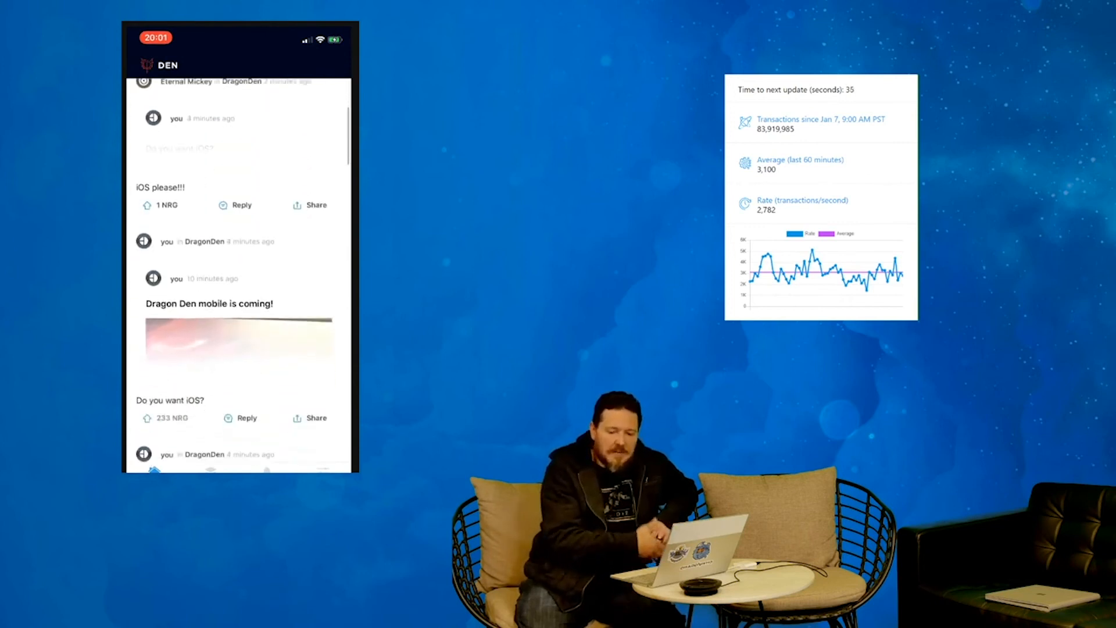
scroll("down", 3)
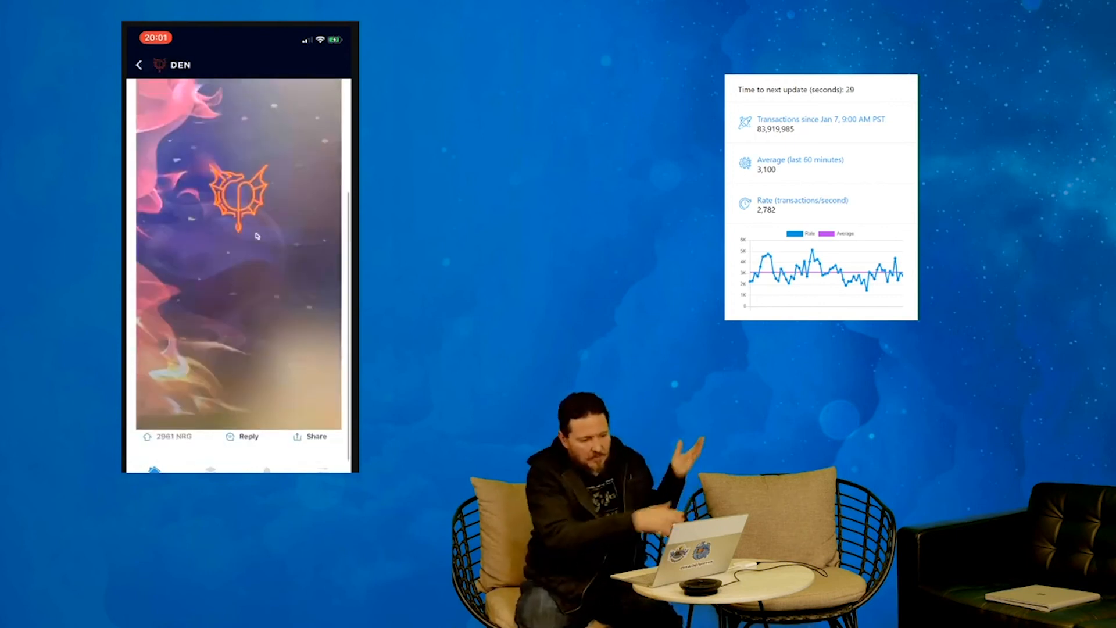
- Watch the dragon video post, go back to the feed and move to the Lairs section
left_click(309, 436)
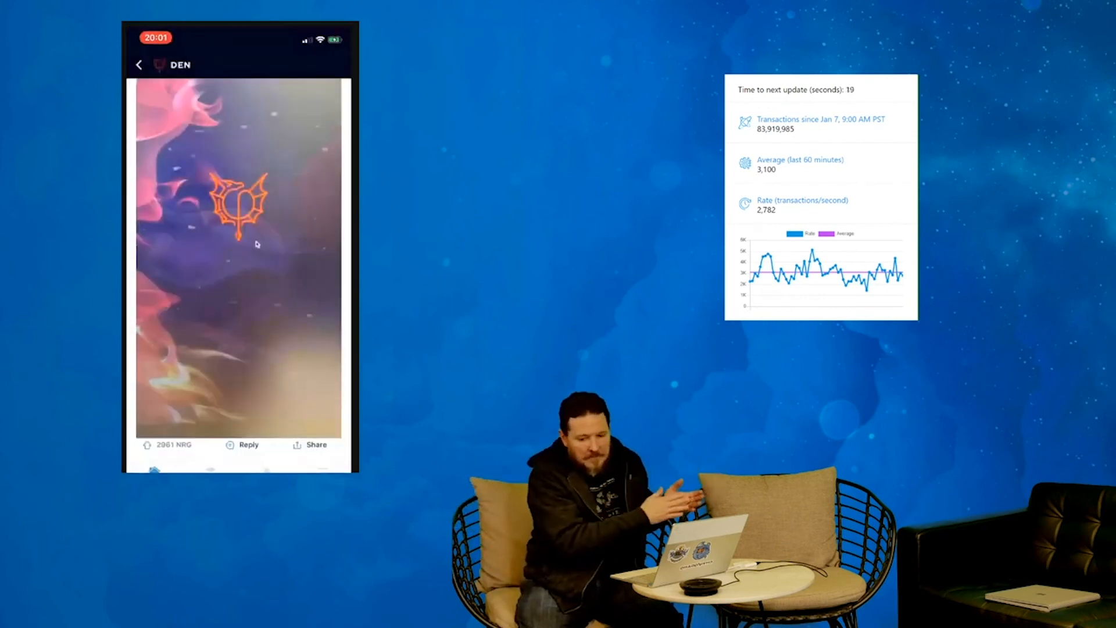
left_click(139, 65)
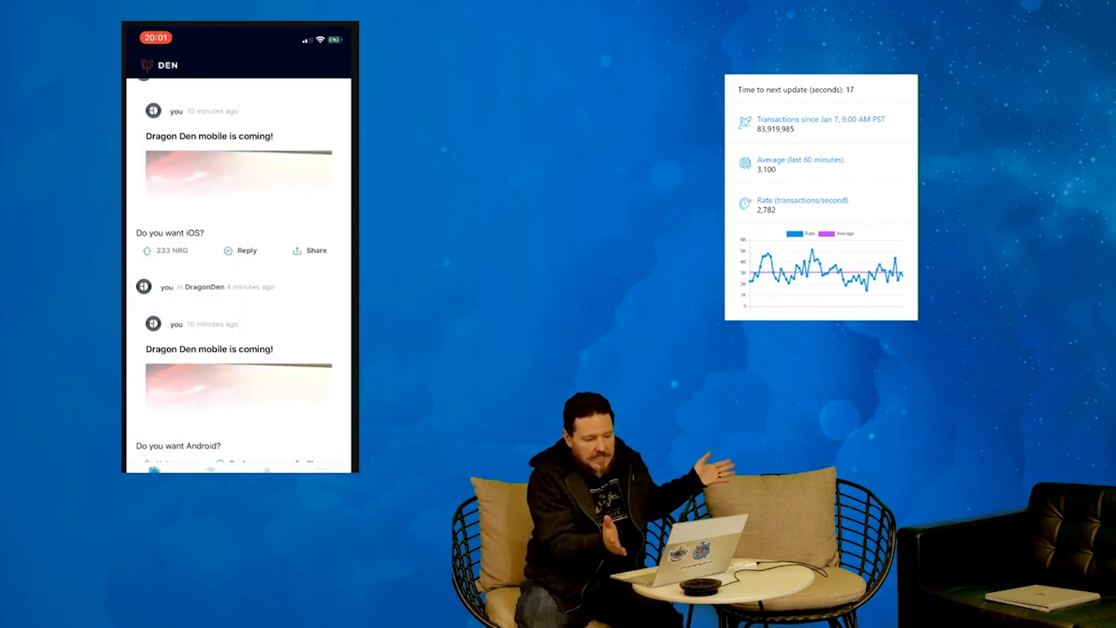
scroll("down", 3)
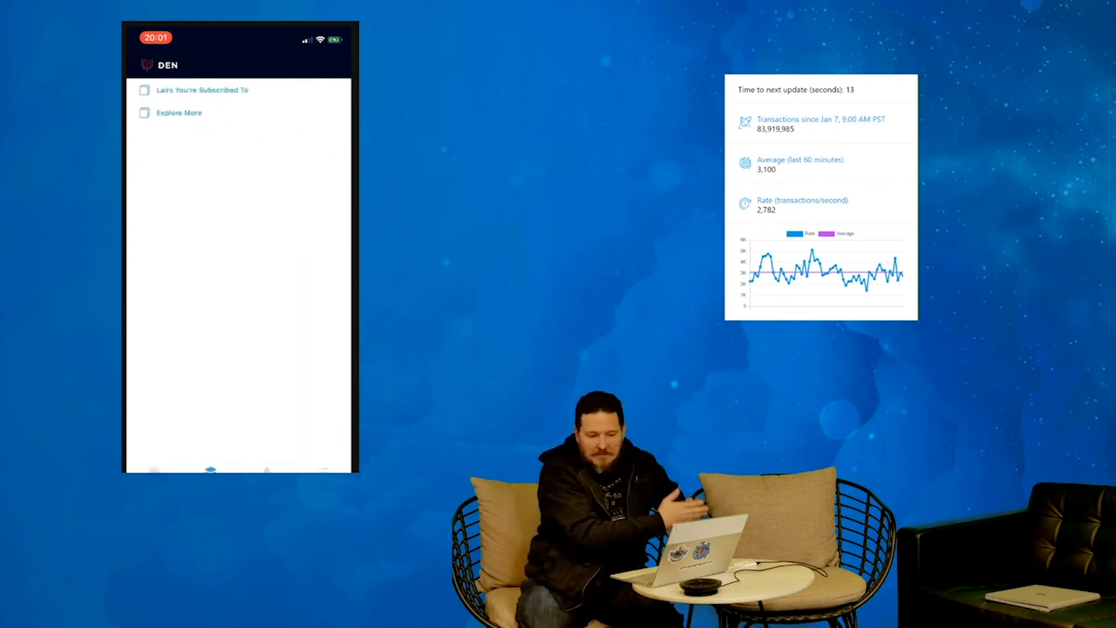
- From subscribed lairs, upvote the WHERE ARE MY DRAGONS? meme to 383 NRG
left_click(179, 113)
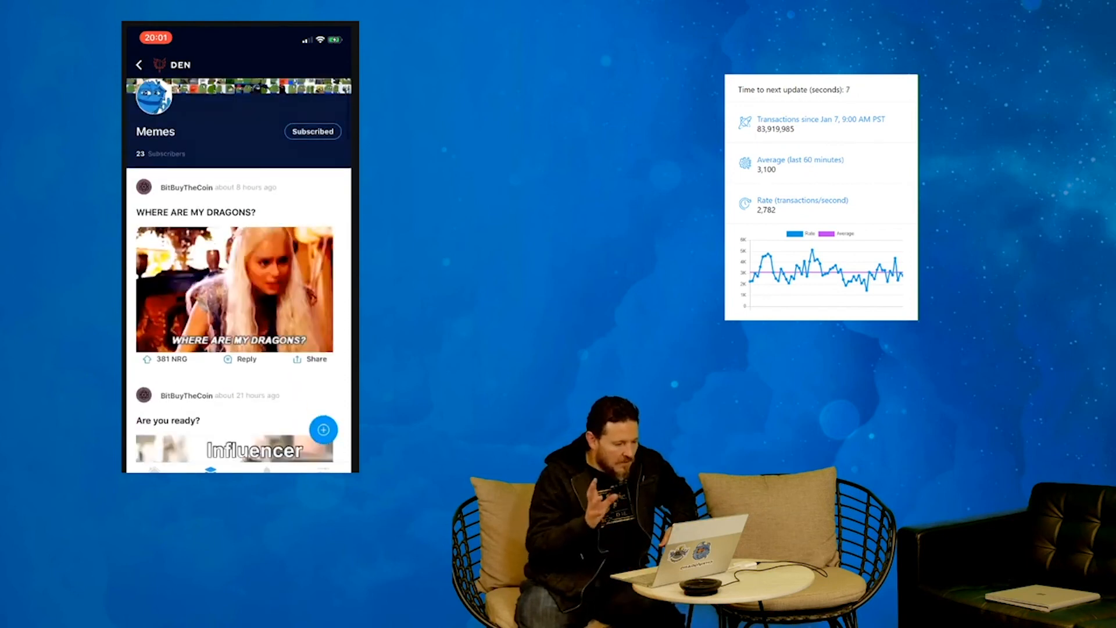
left_click(165, 359)
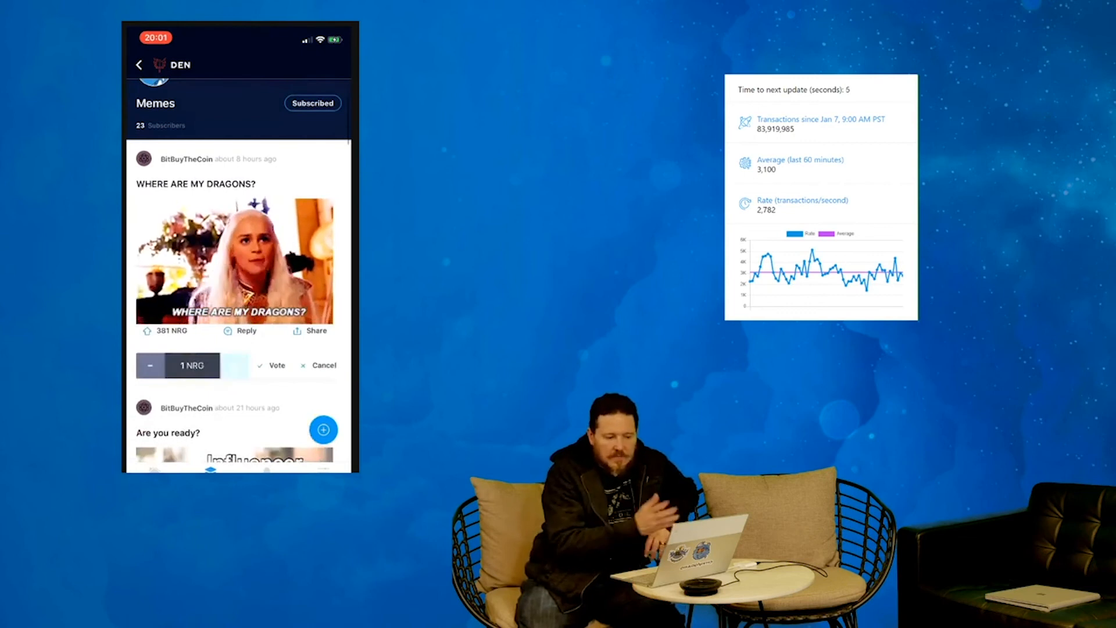
left_click(271, 364)
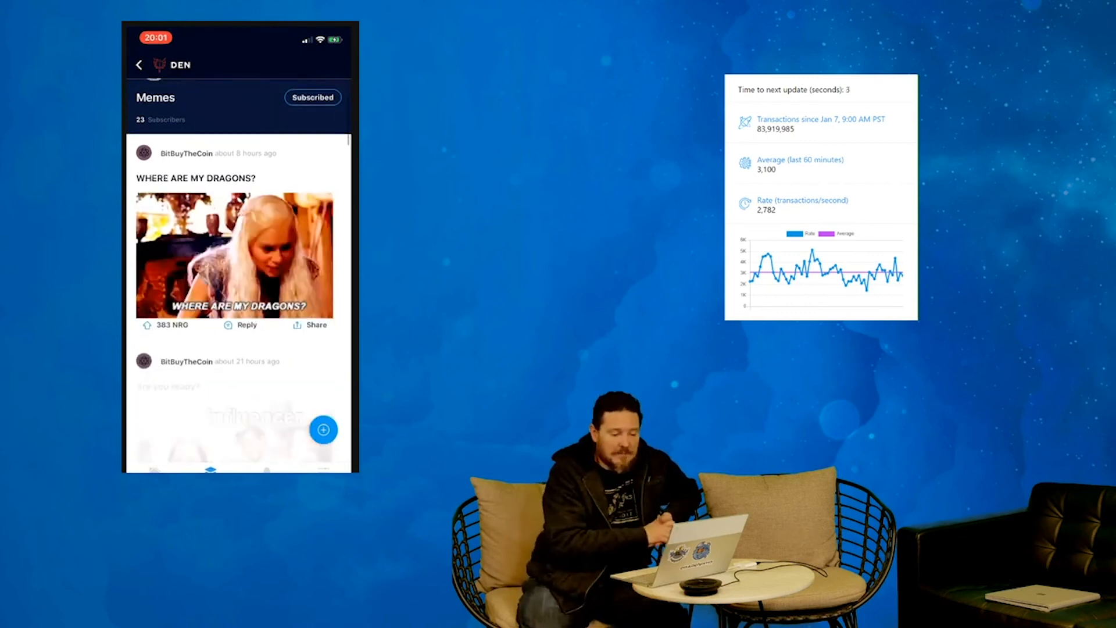
- Start an upvote on the What will tomorrow bring? meme and browse further down the Memes lair
scroll("down", 3)
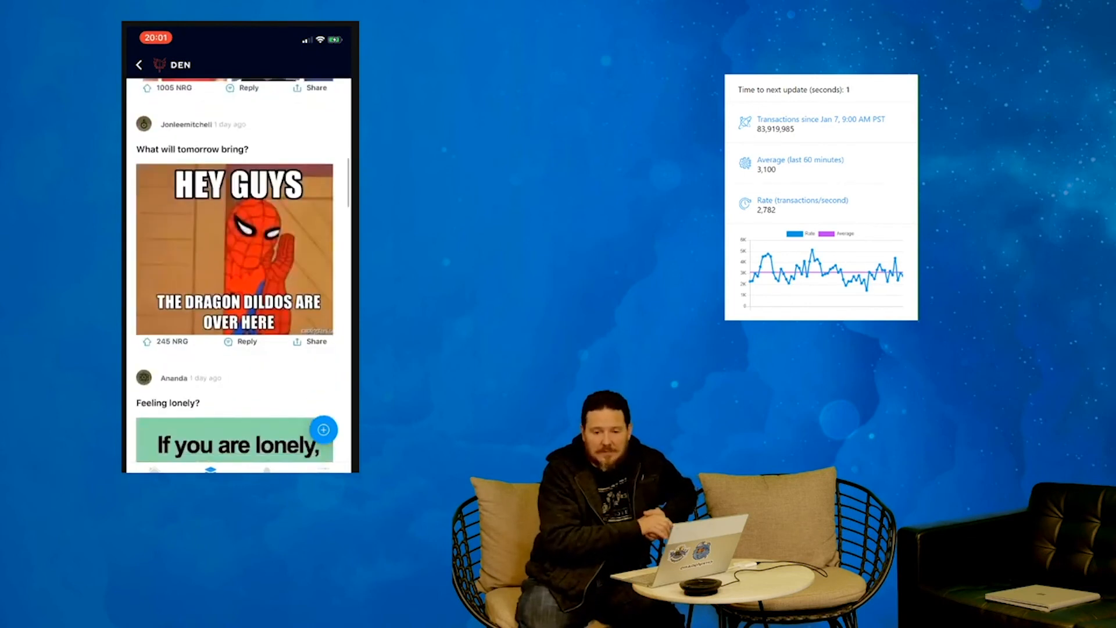
left_click(148, 340)
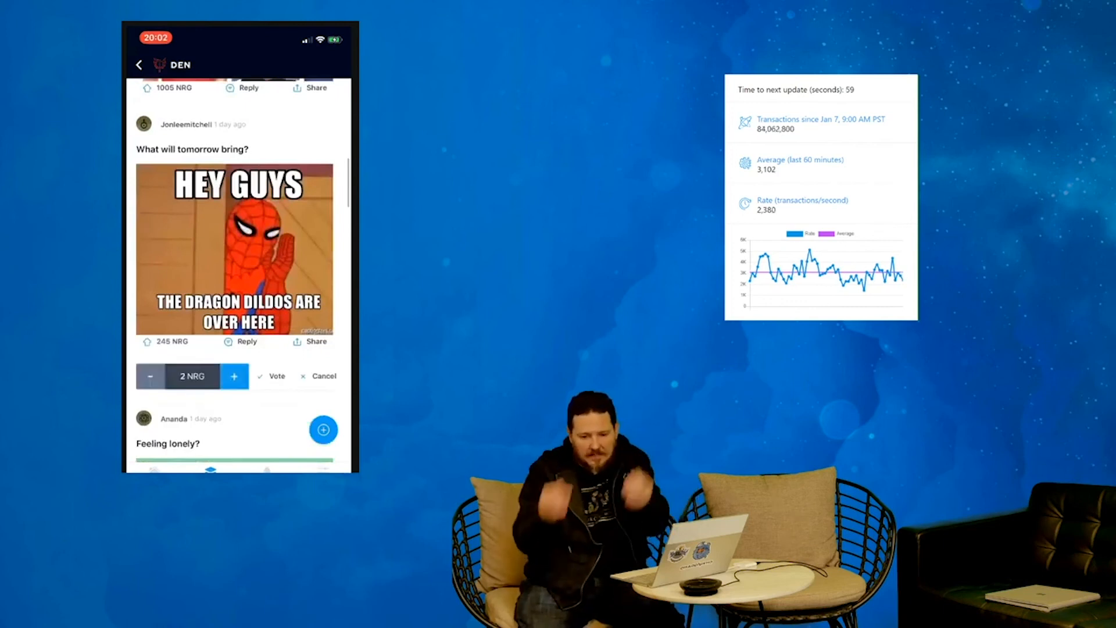
scroll("down", 3)
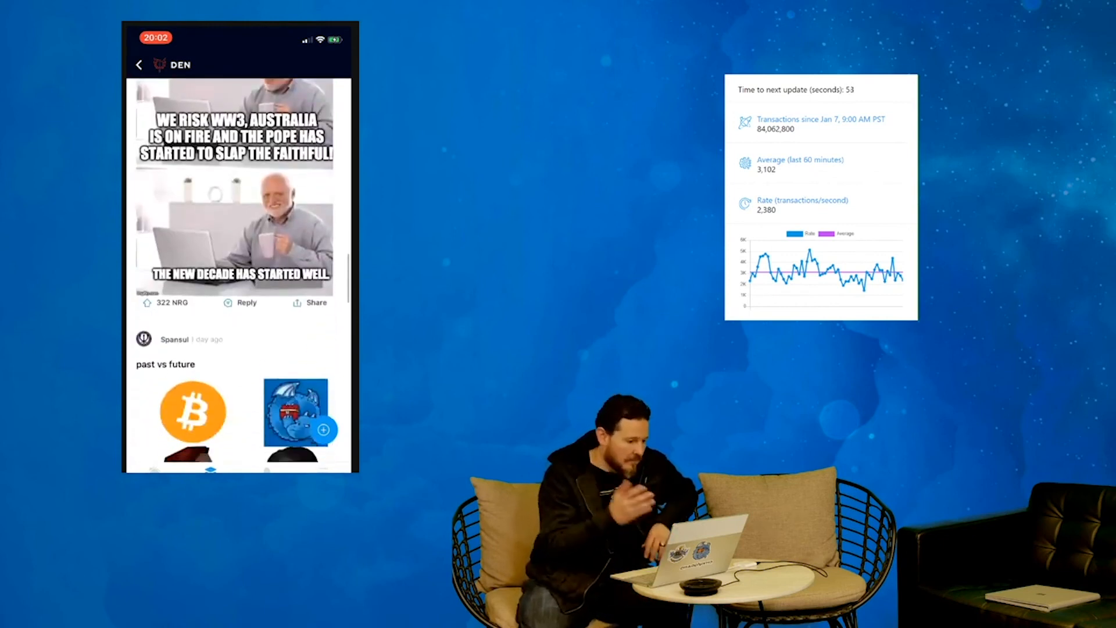
scroll("down", 3)
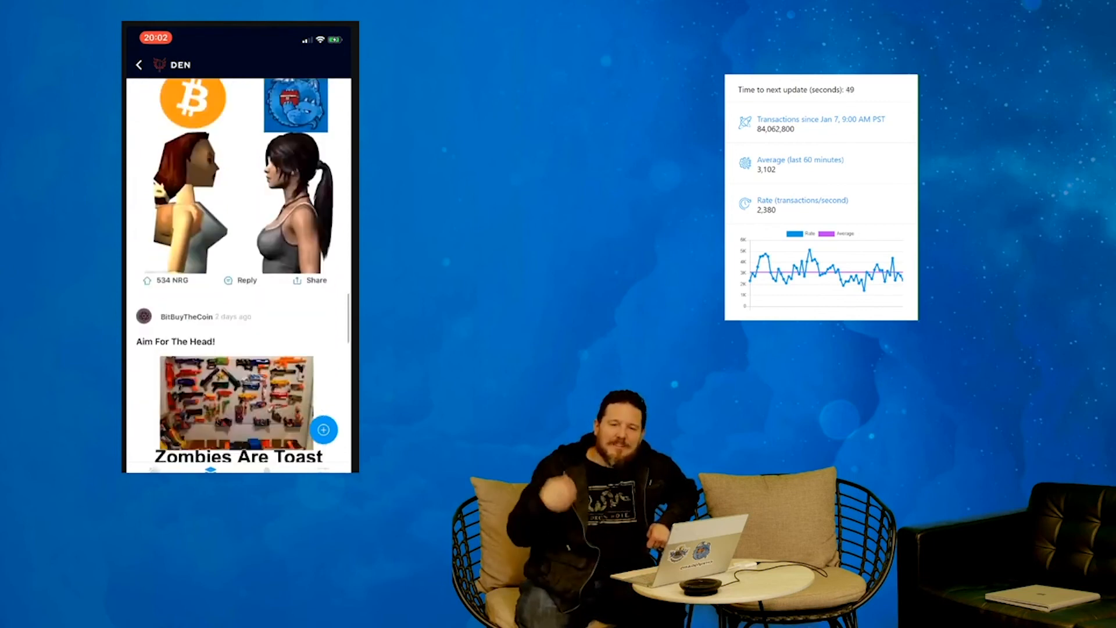
scroll("down", 3)
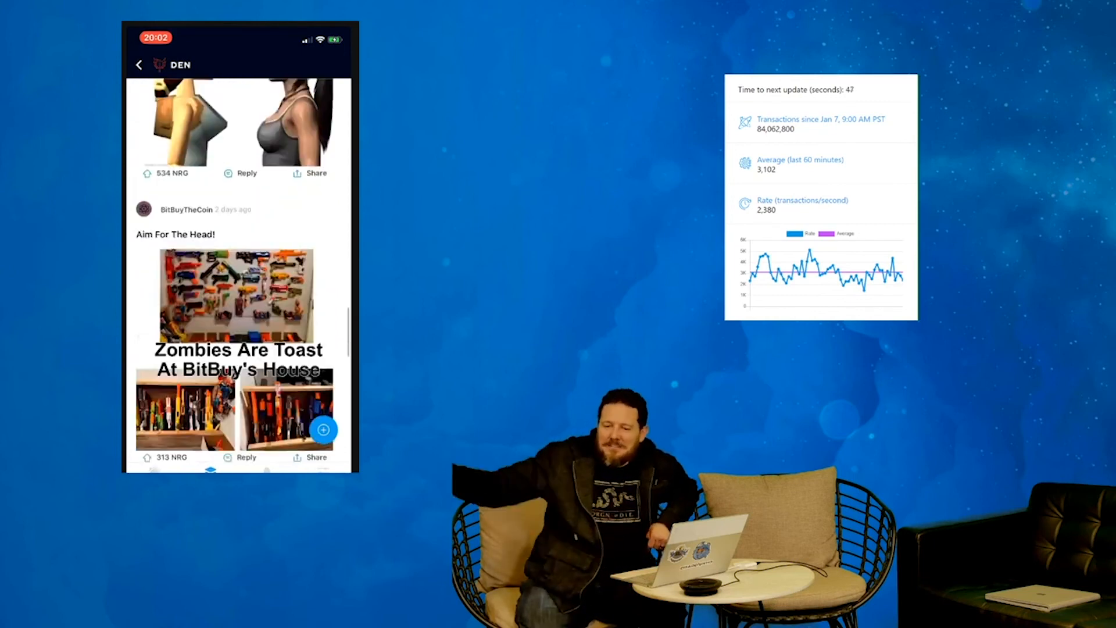
scroll("down", 3)
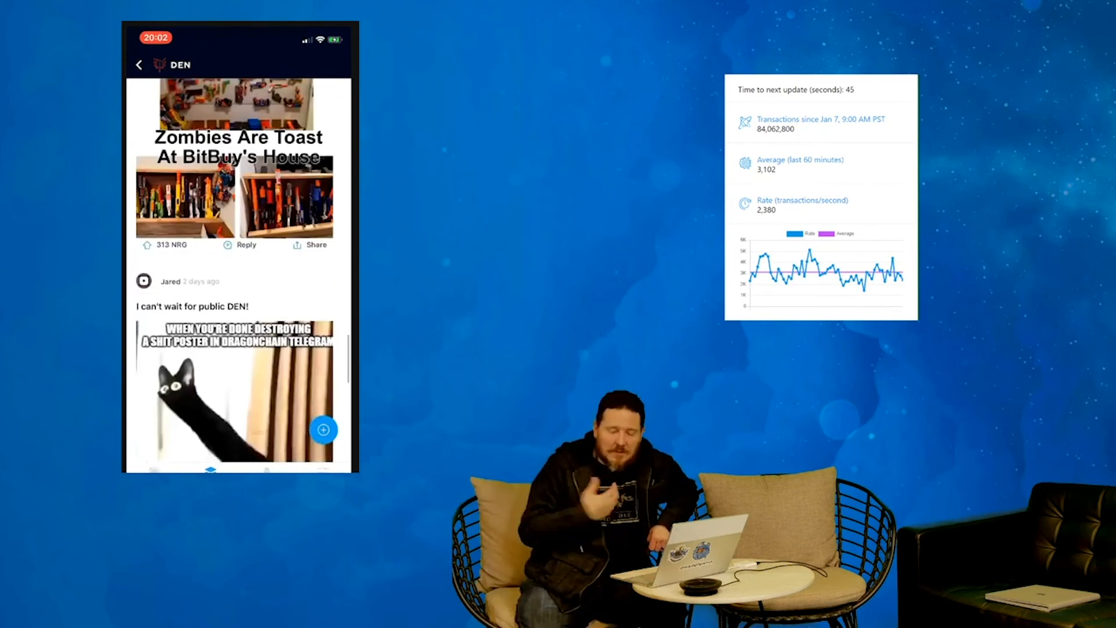
scroll("down", 3)
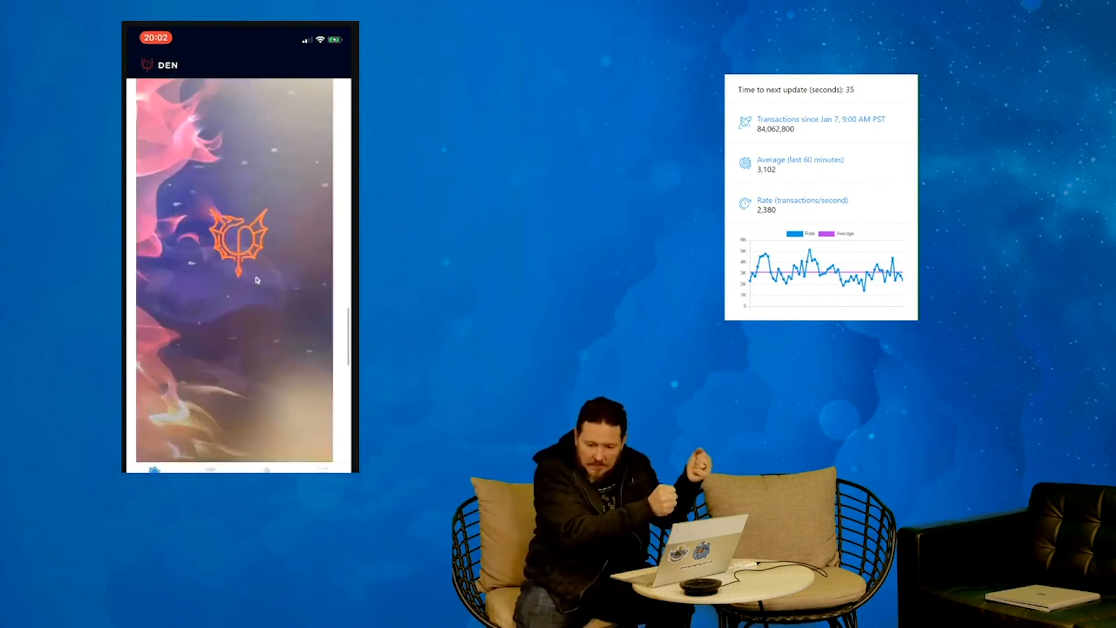
- Scroll the main feed to WeWork Room Bugged and cast a 1 NRG vote on The Buggy Man reply
scroll("down", 3)
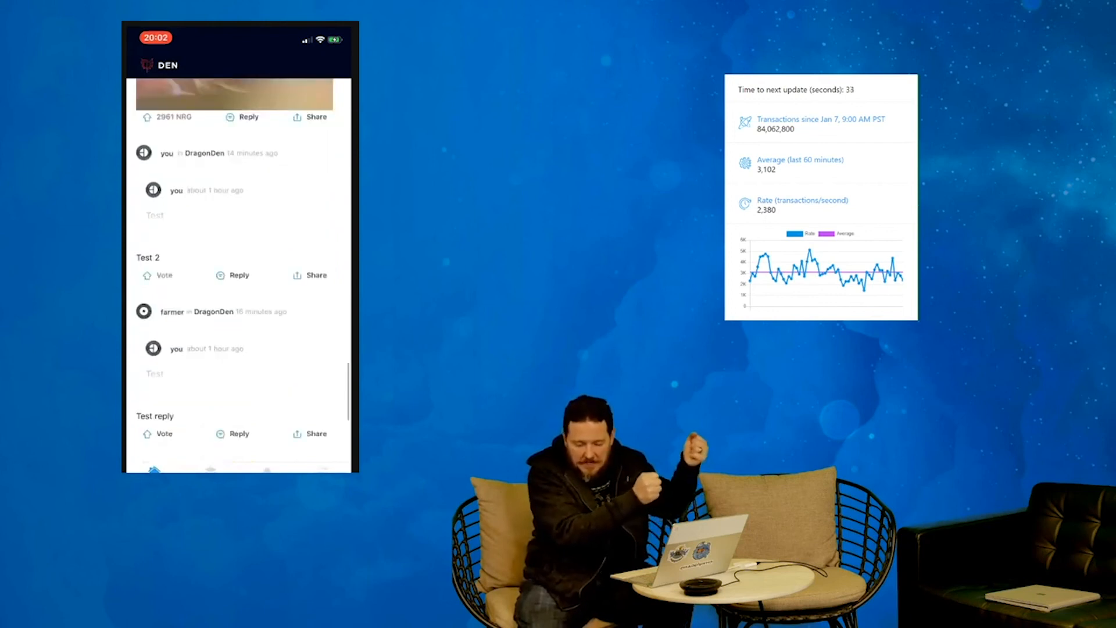
scroll("down", 3)
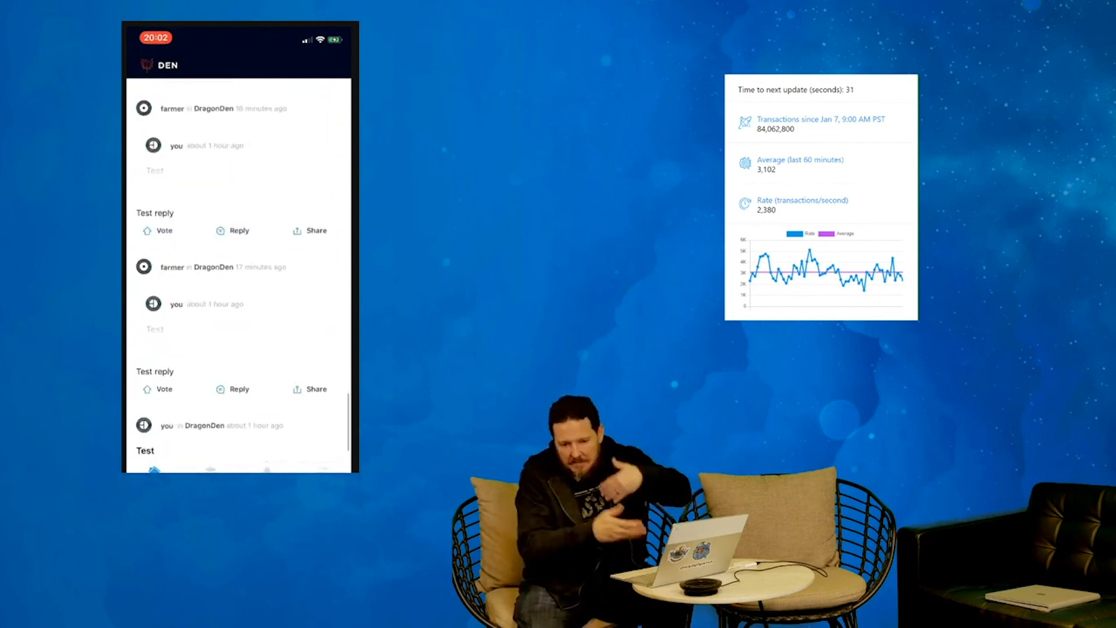
scroll("down", 3)
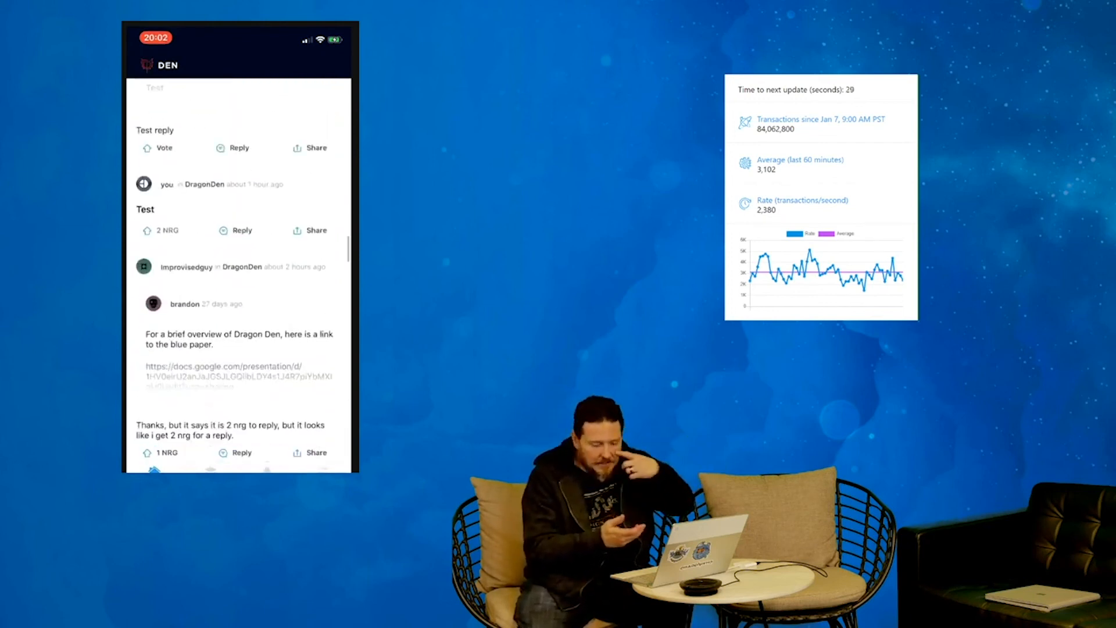
scroll("down", 3)
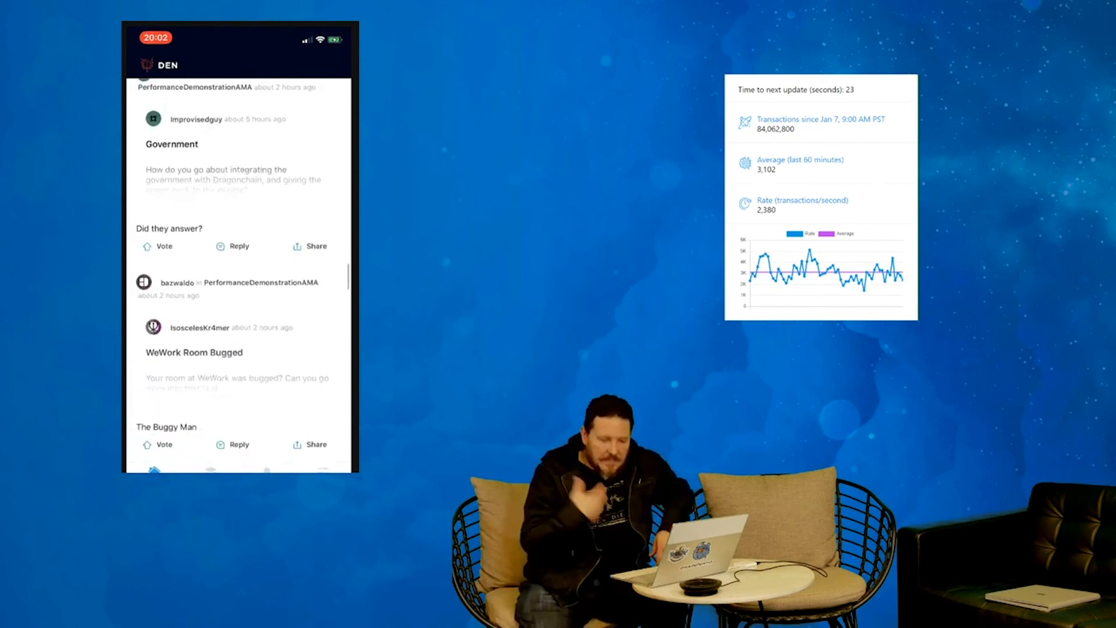
scroll("down", 3)
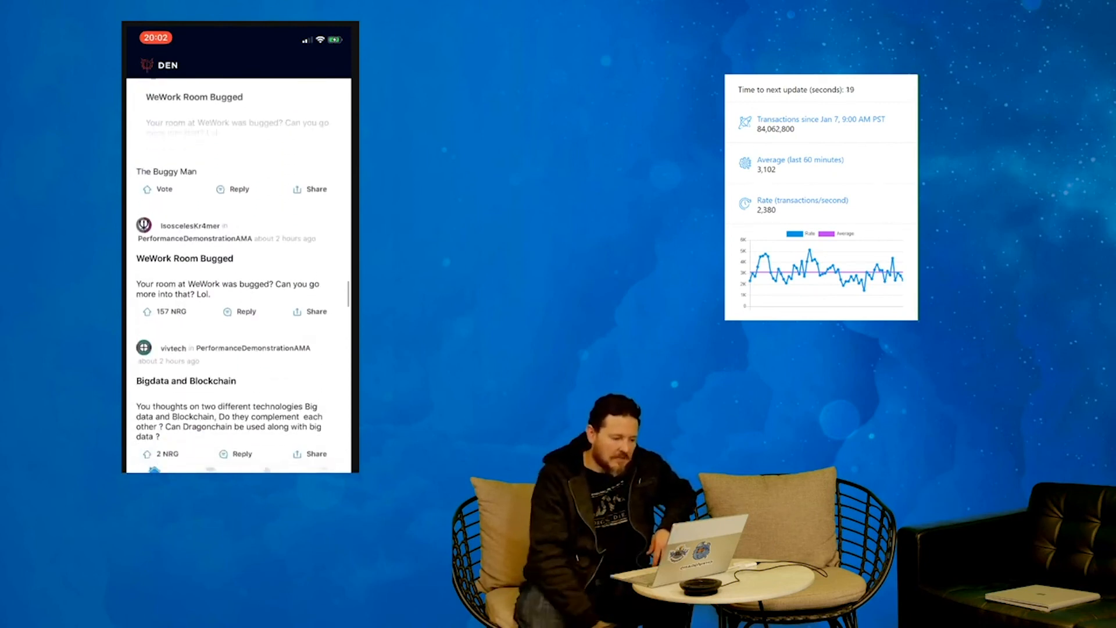
left_click(164, 188)
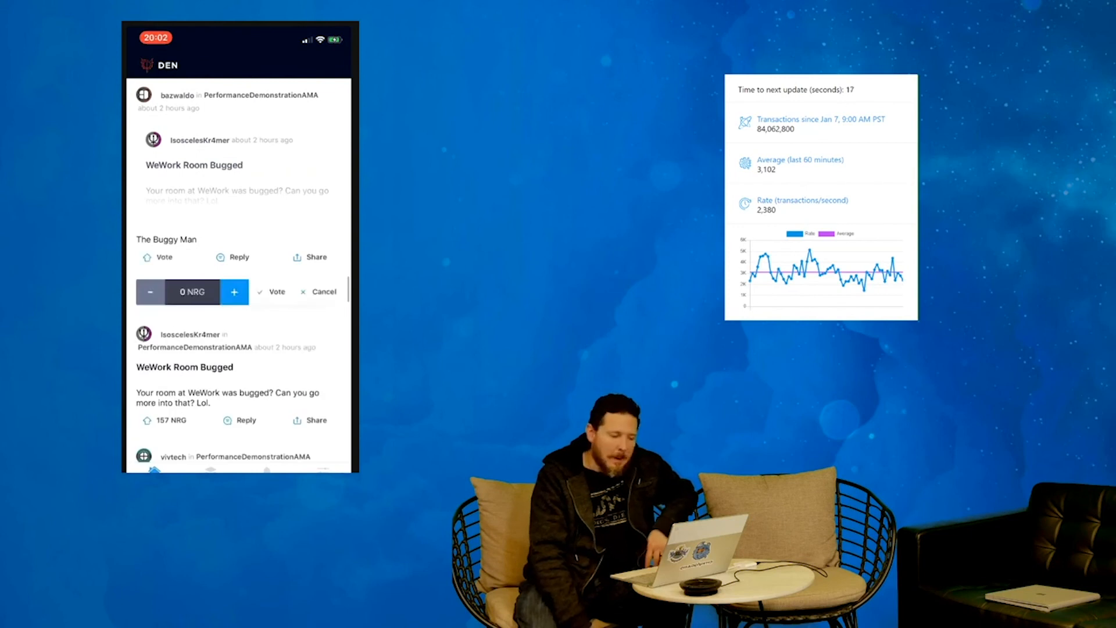
left_click(277, 292)
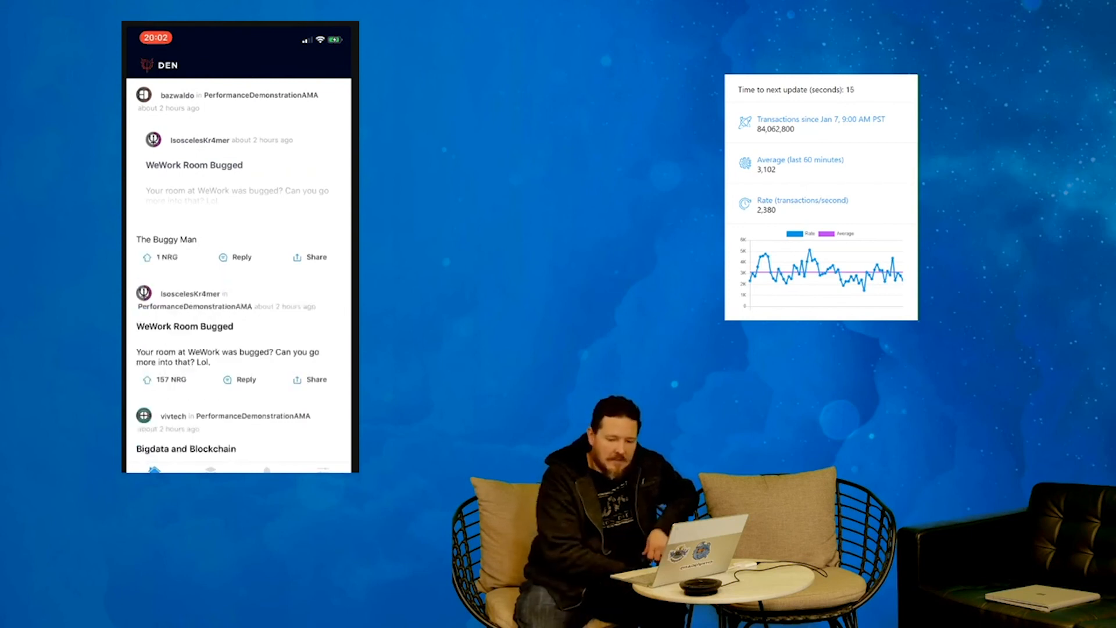
scroll("down", 3)
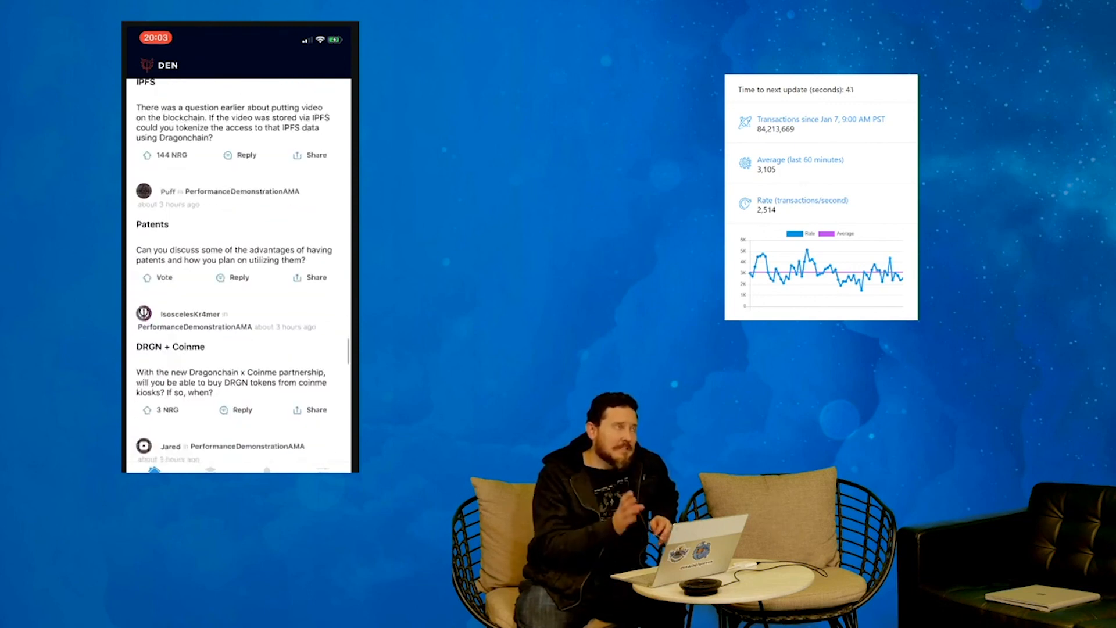
- Vote 1 NRG on the Patents AMA question and scroll on to the Jonel question
left_click(163, 278)
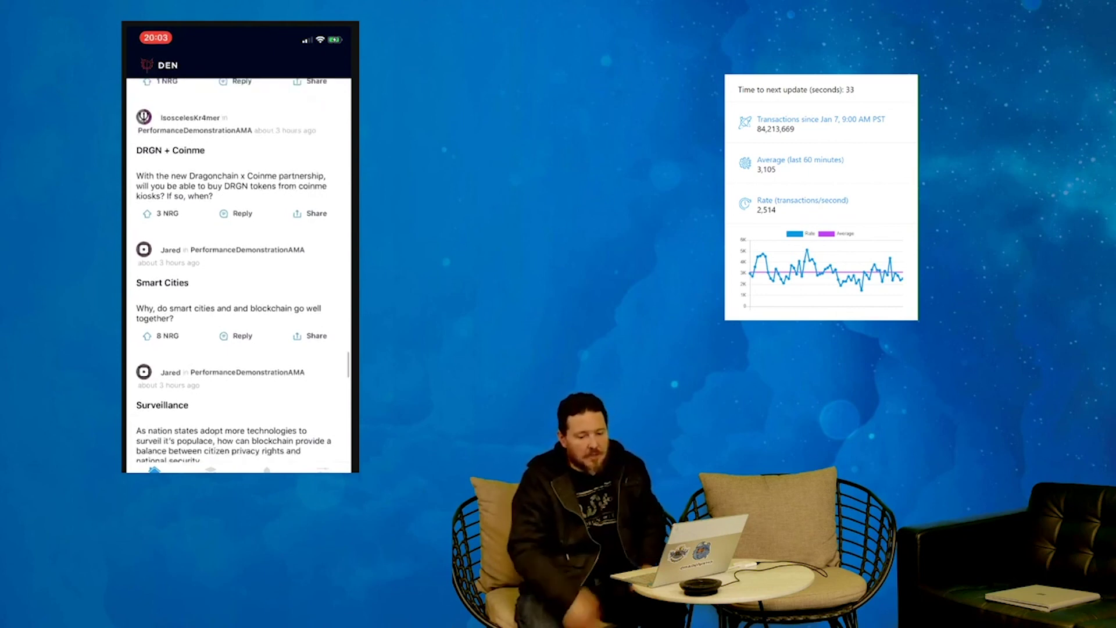
scroll("down", 3)
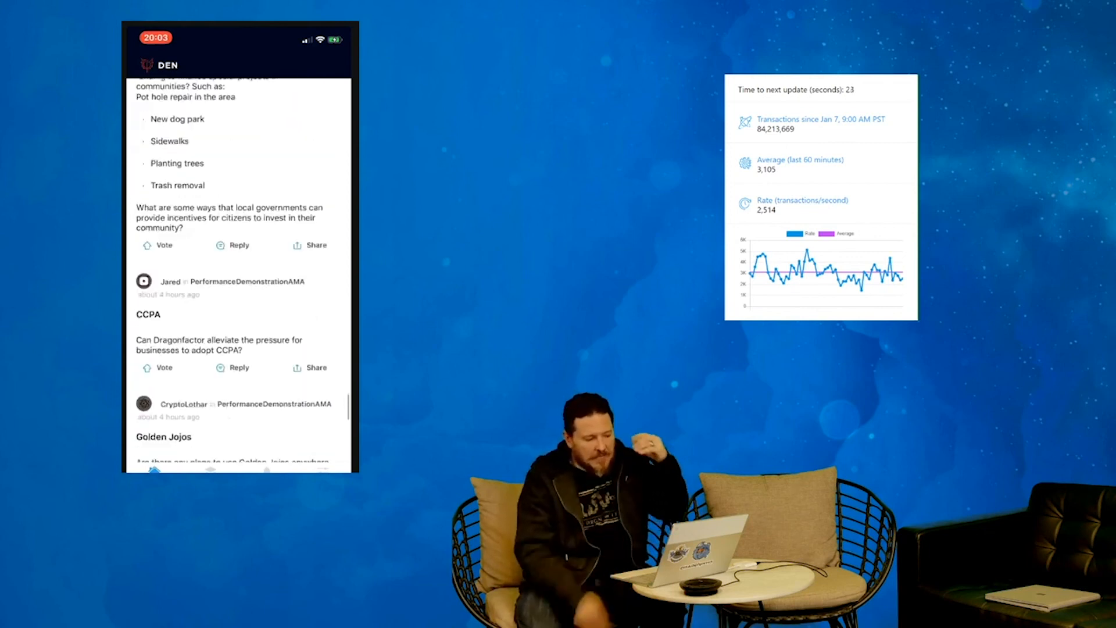
scroll("down", 3)
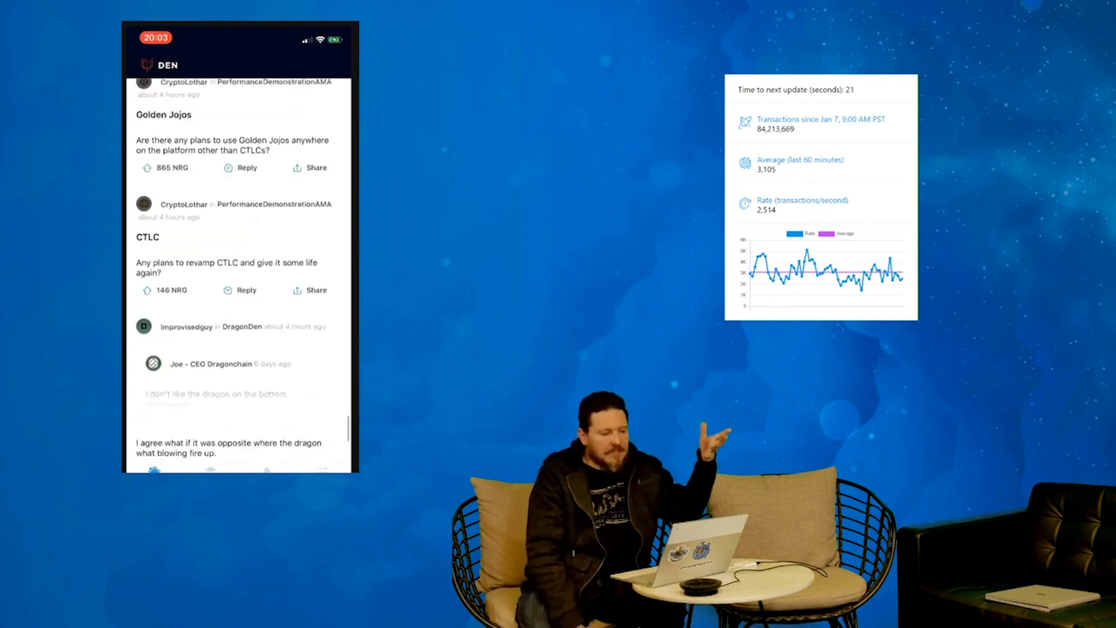
scroll("down", 3)
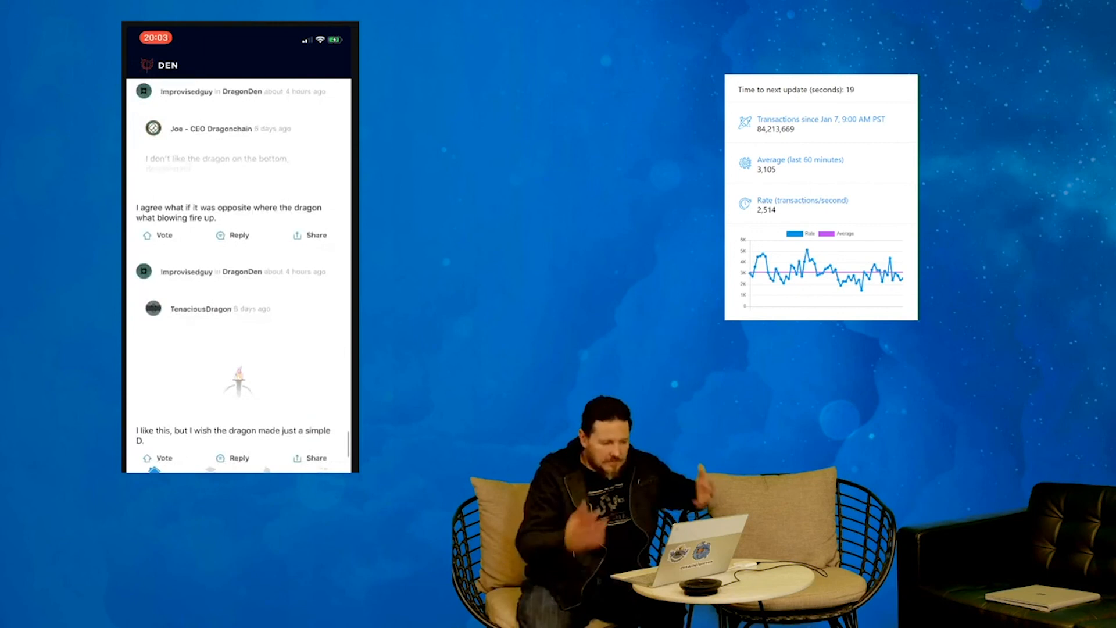
scroll("down", 3)
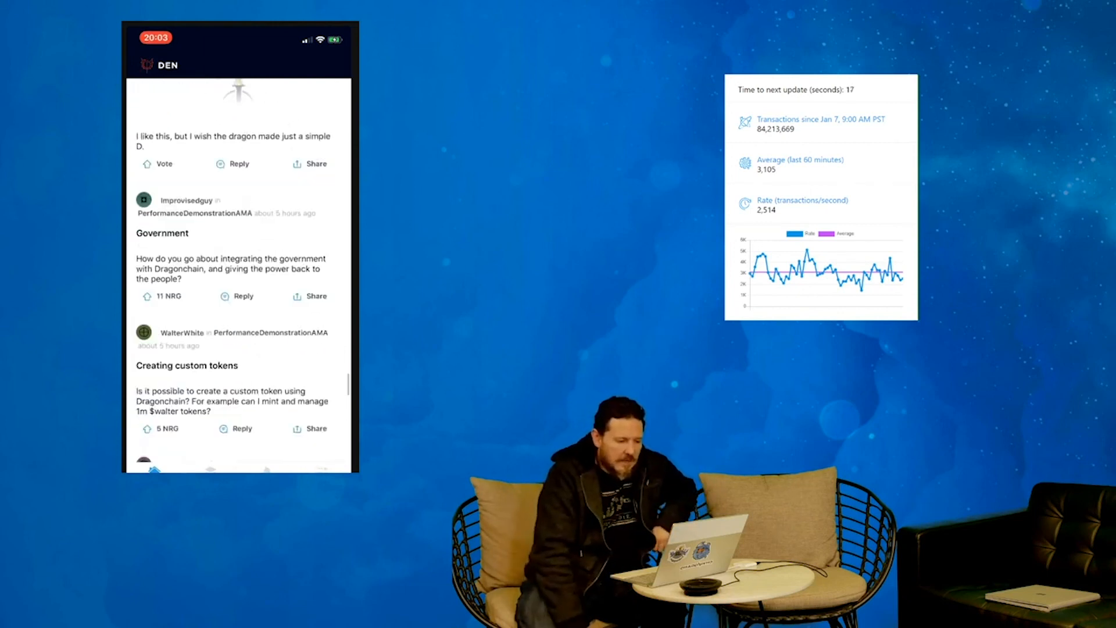
scroll("up", 3)
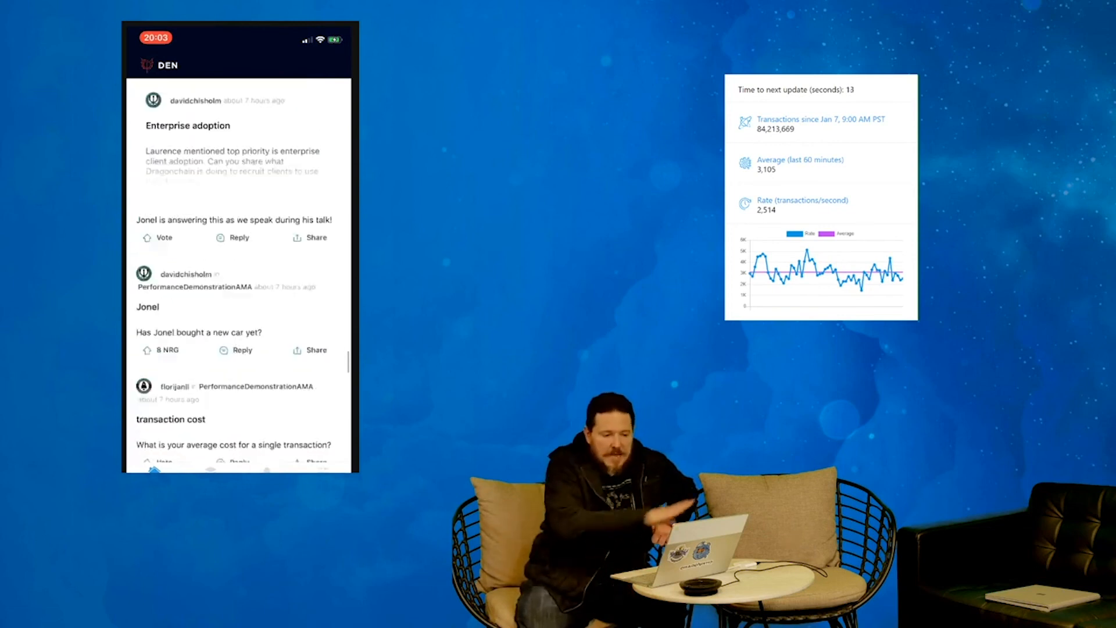
scroll("down", 3)
type("Ha")
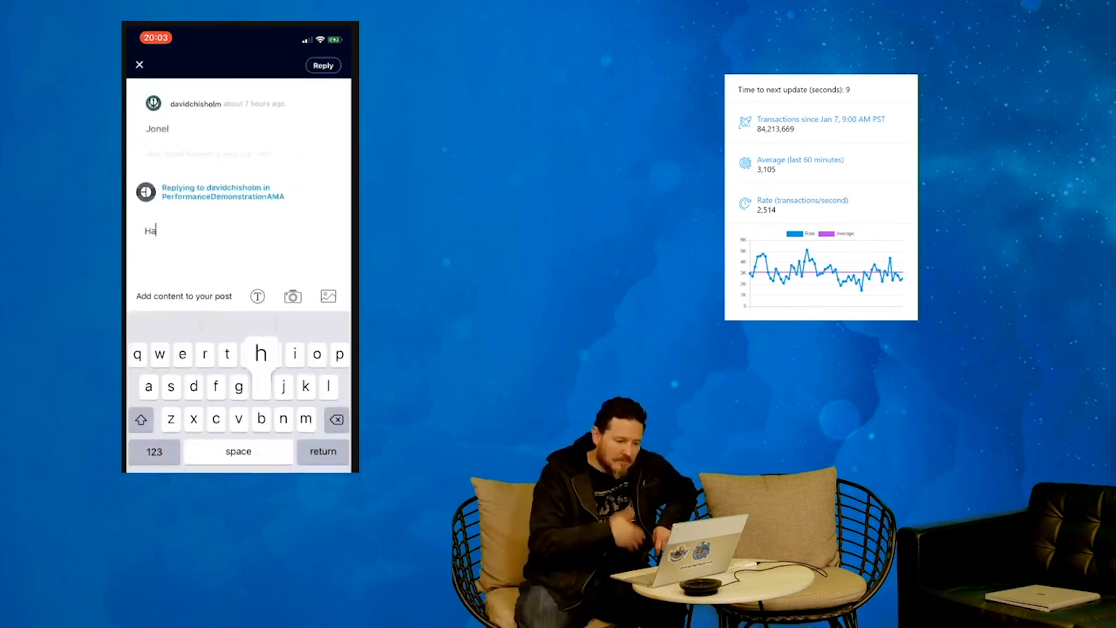
- Draft 'ha' on the Jonel question, swap it for an emoji and post the reply
type("ha")
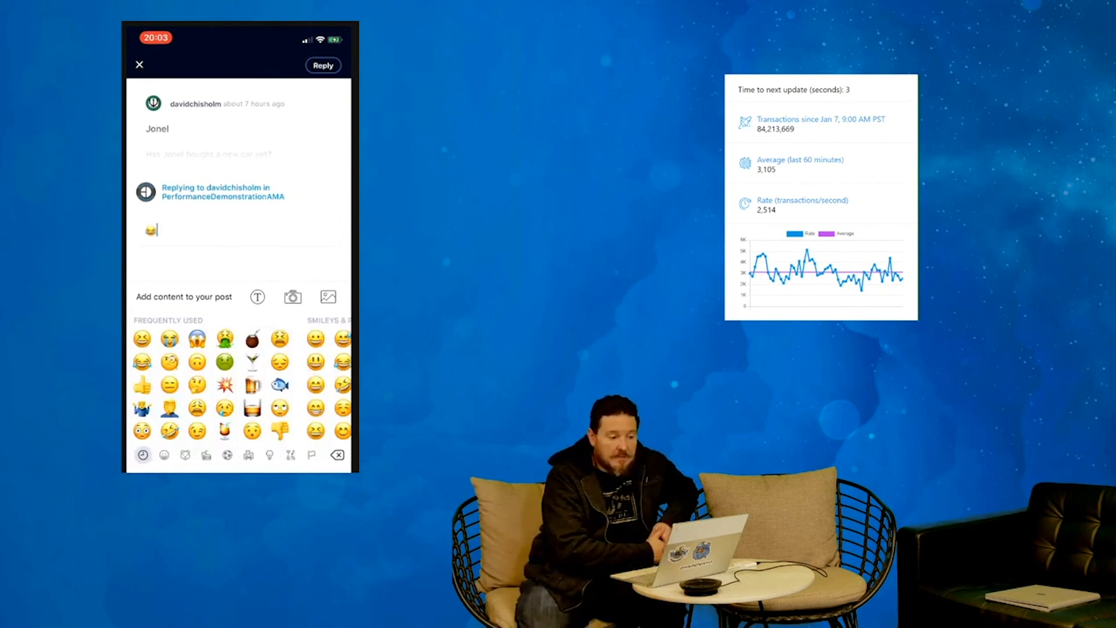
left_click(140, 65)
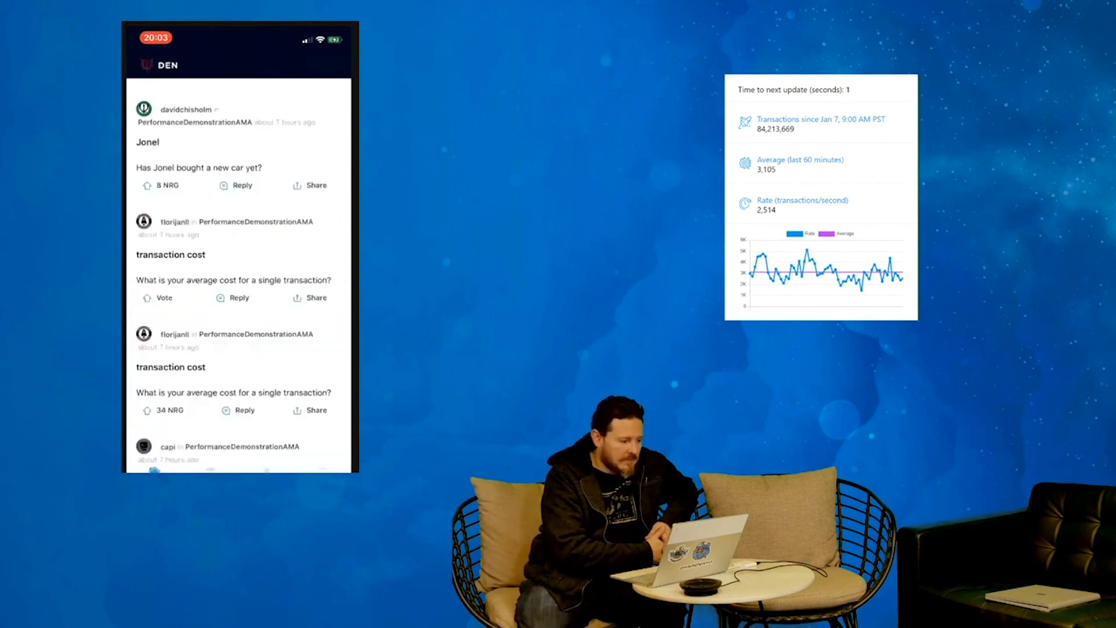
scroll("down", 3)
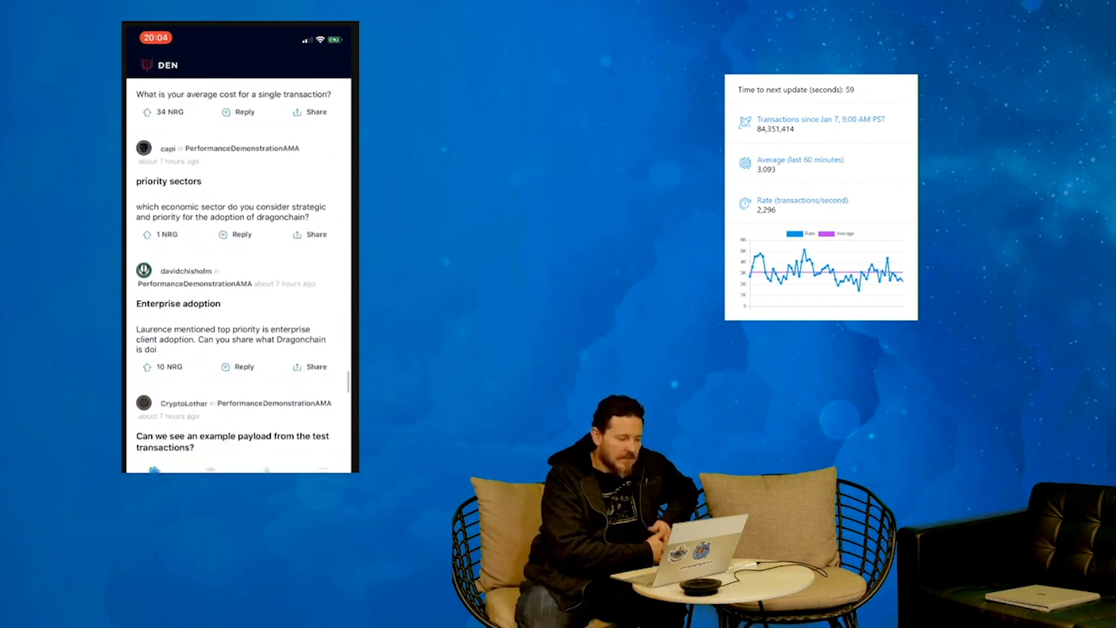
scroll("down", 3)
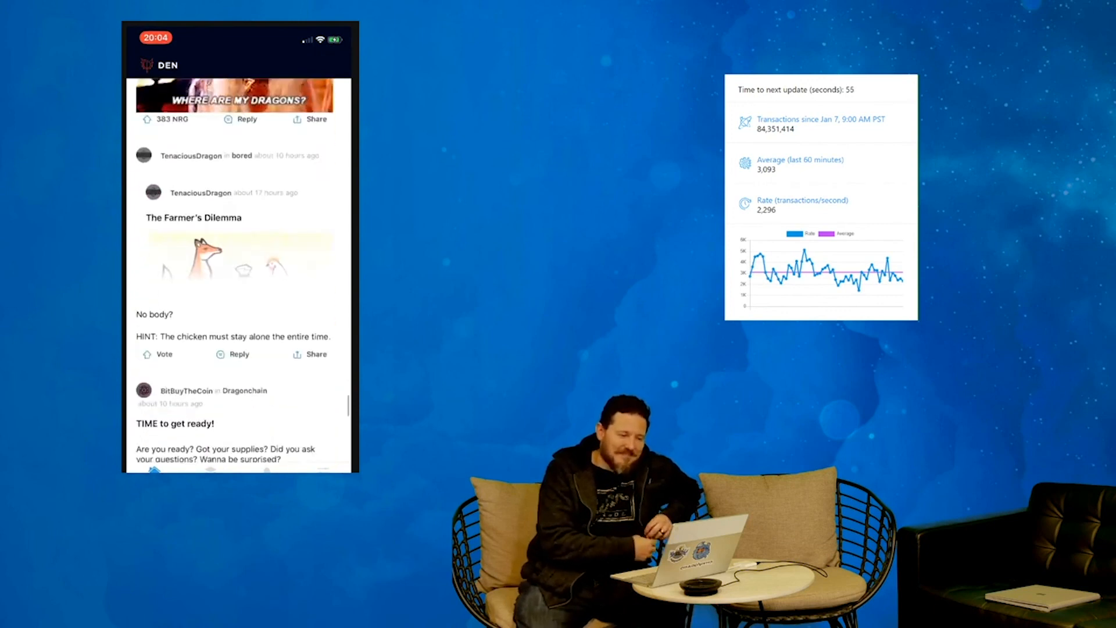
scroll("down", 3)
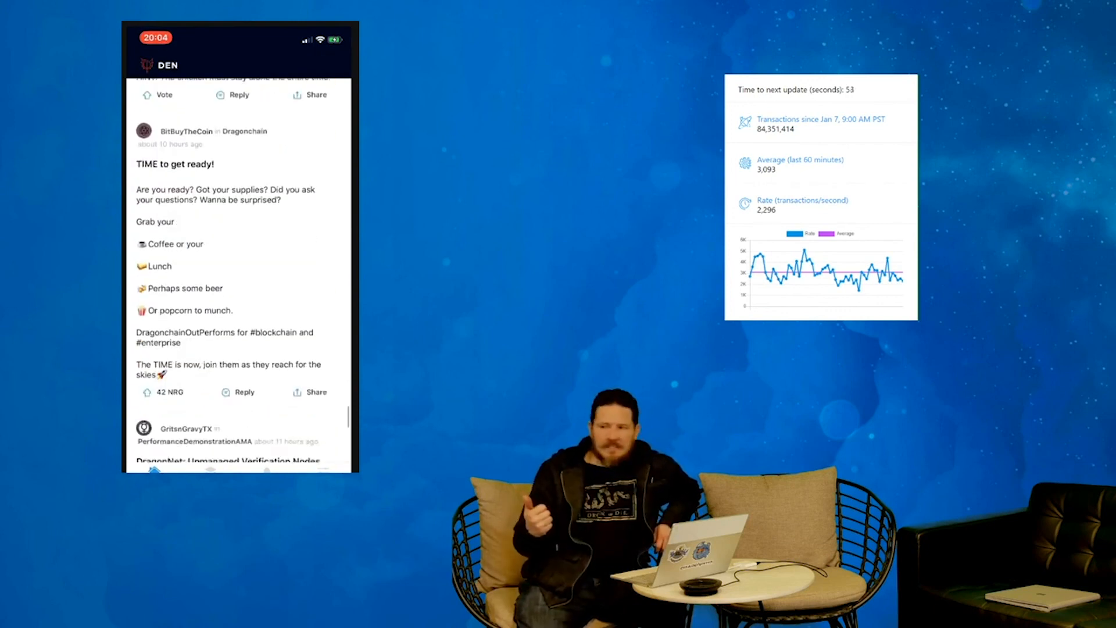
scroll("down", 3)
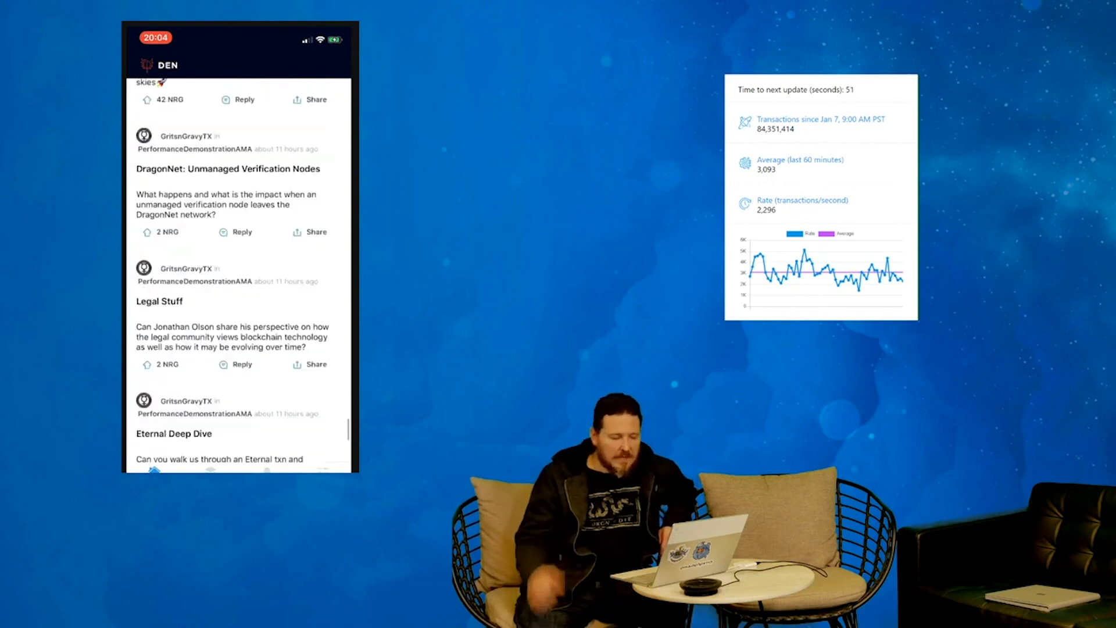
scroll("up", 3)
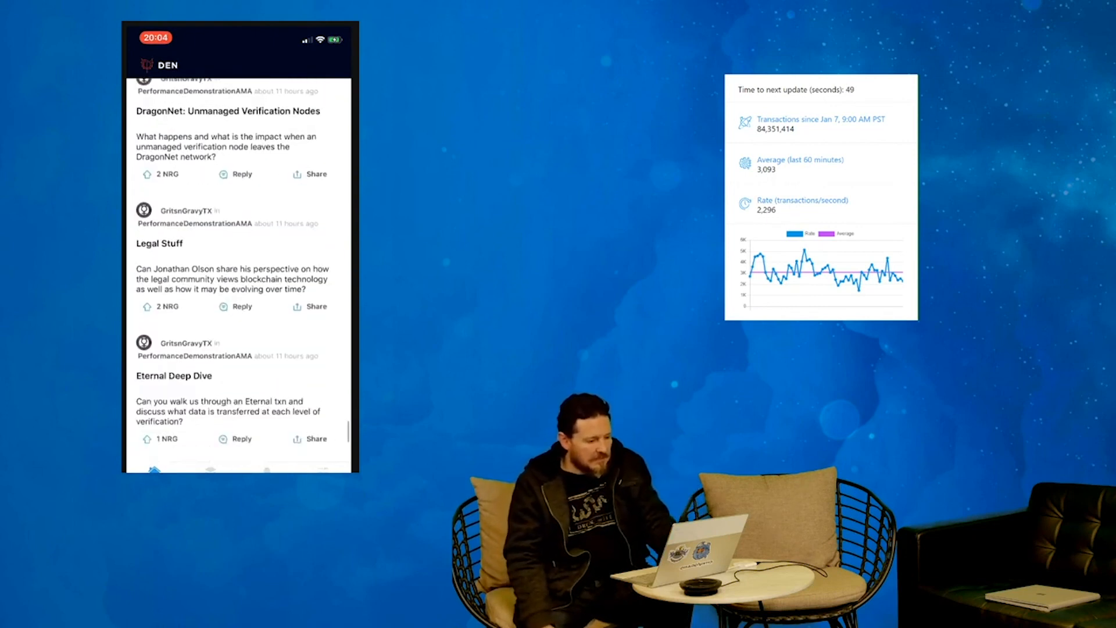